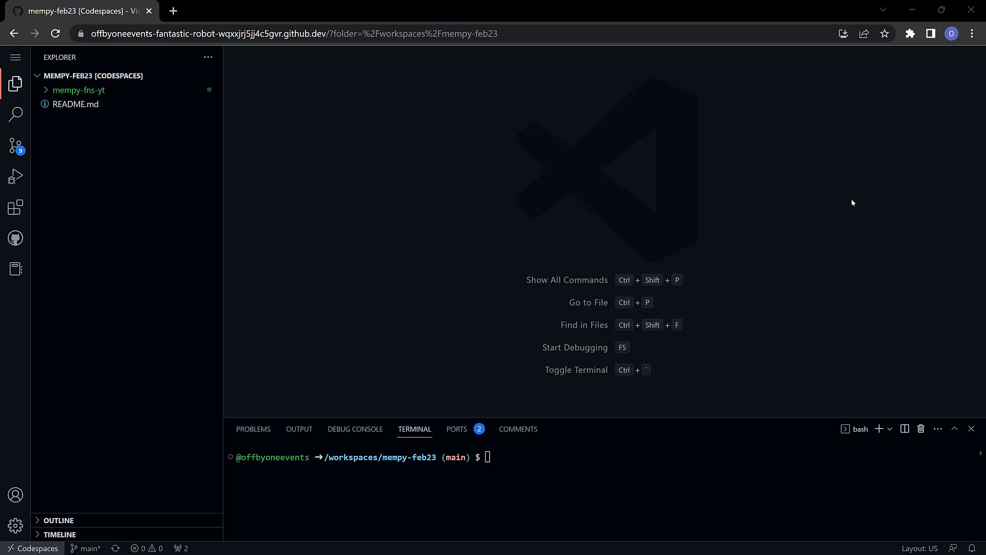
mouse_move(352, 231)
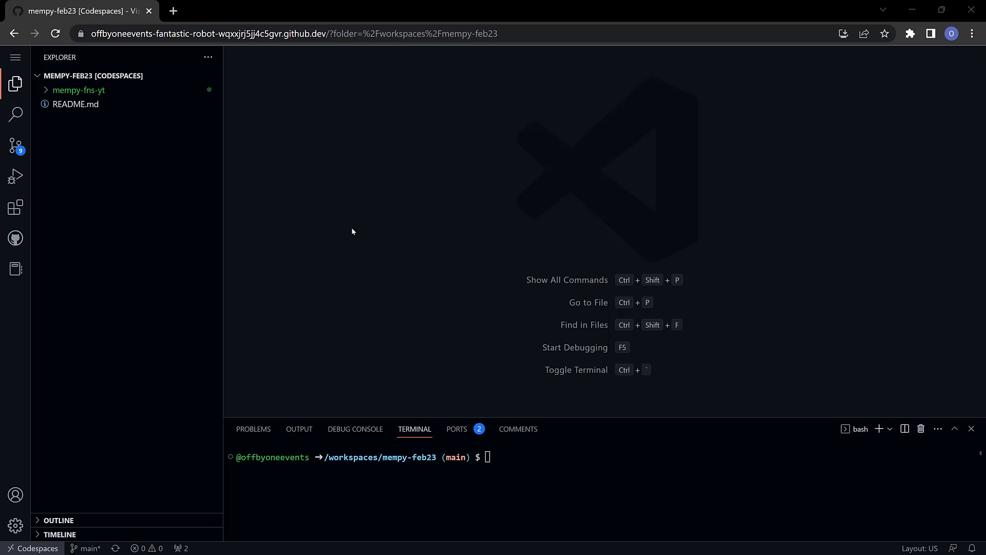
mouse_move(343, 216)
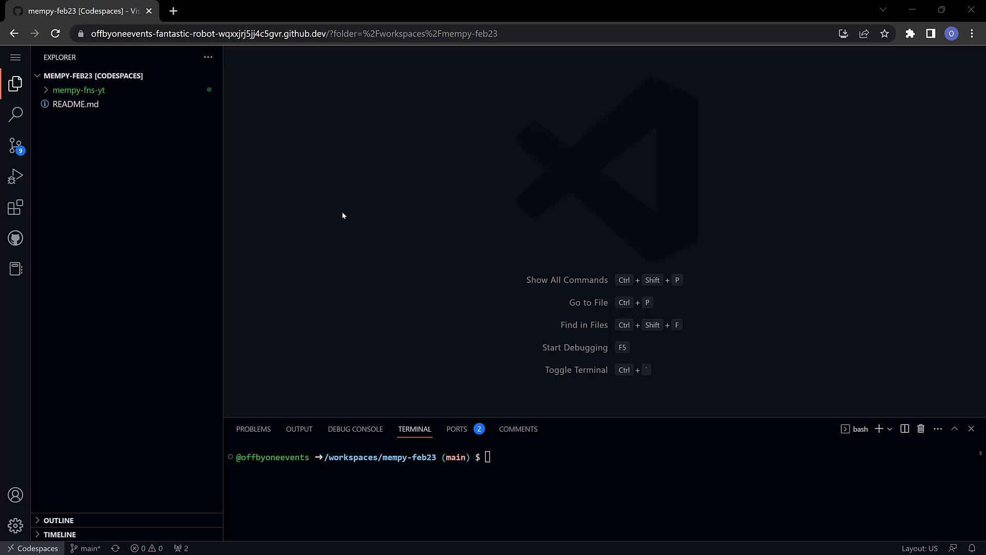
- Search the Extensions view for 'azure tools' and switch to the Azure resources view
click(15, 207)
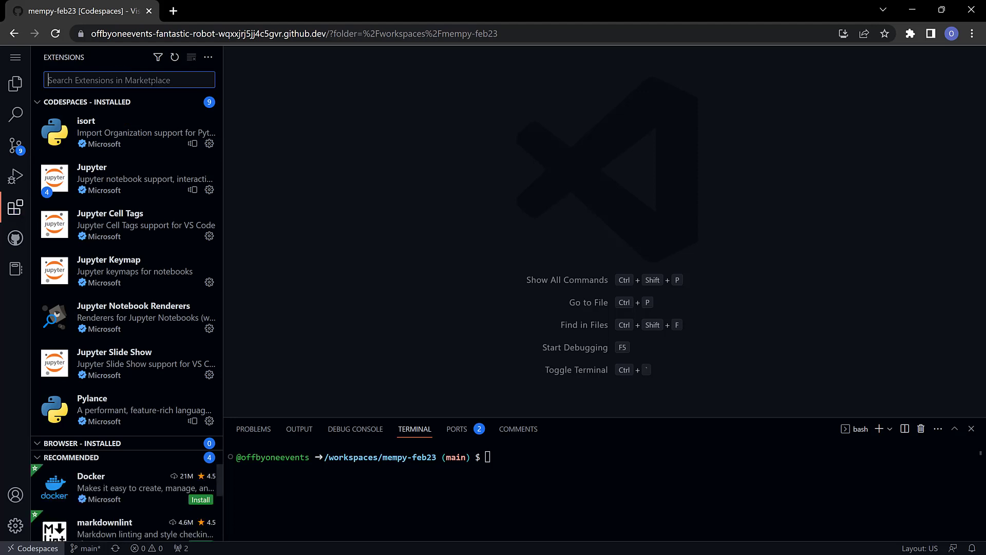
text(azure tools)
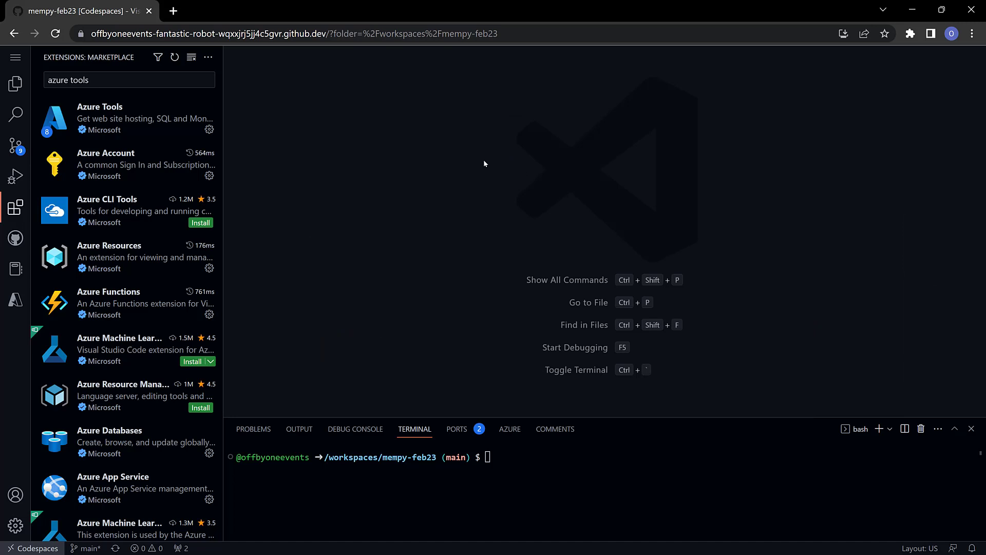
click(15, 299)
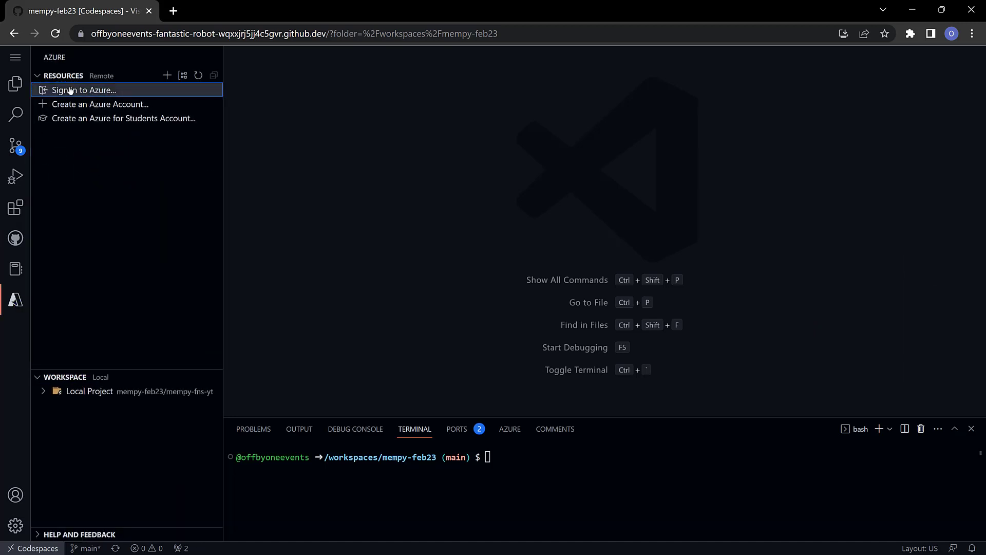
- Sign in to Azure with the first existing Microsoft account, listing the Off By One Events subscription
click(83, 89)
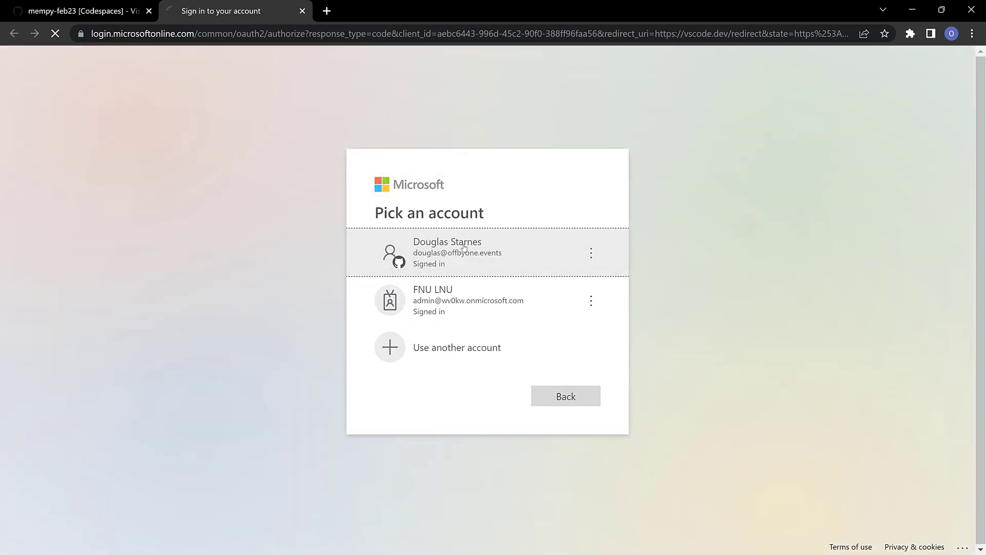
click(457, 252)
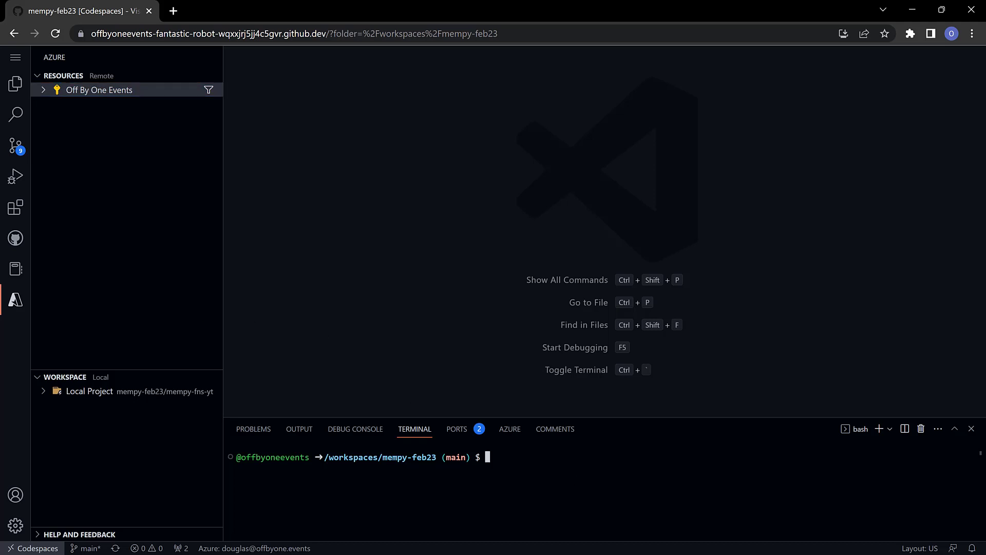
- Create the mempy-yt-ghcs folder in the terminal and change into it
text(mkdir)
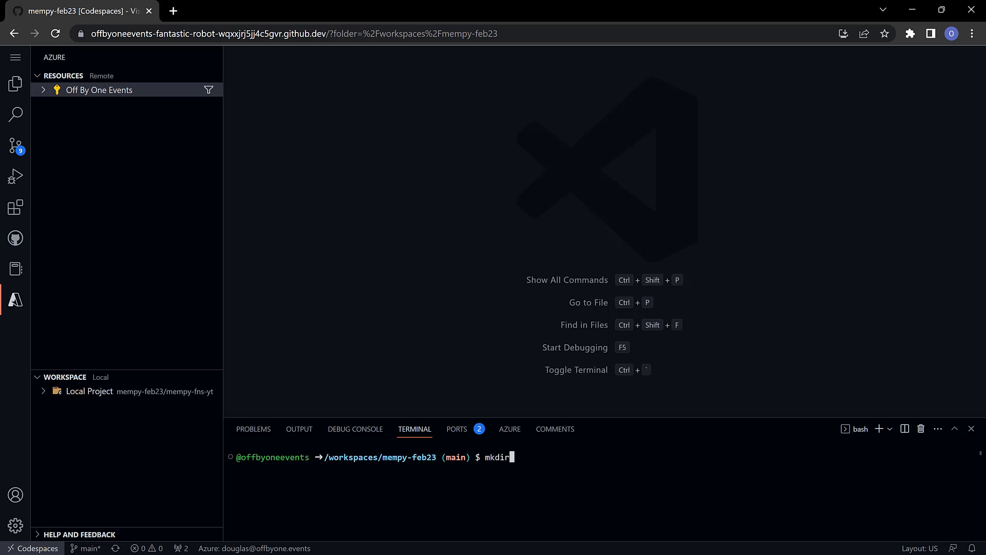
text(mempy)
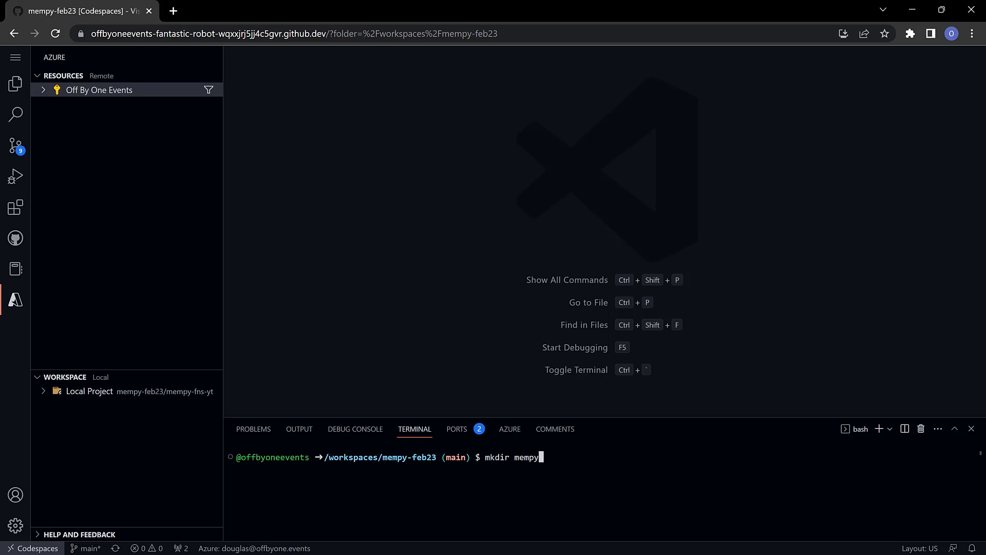
text(-yt)
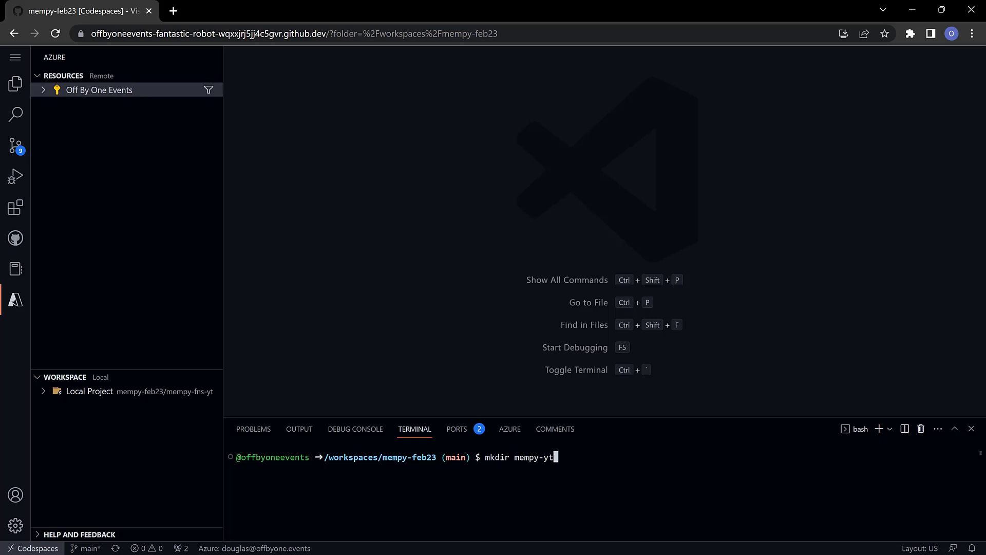
text(-)
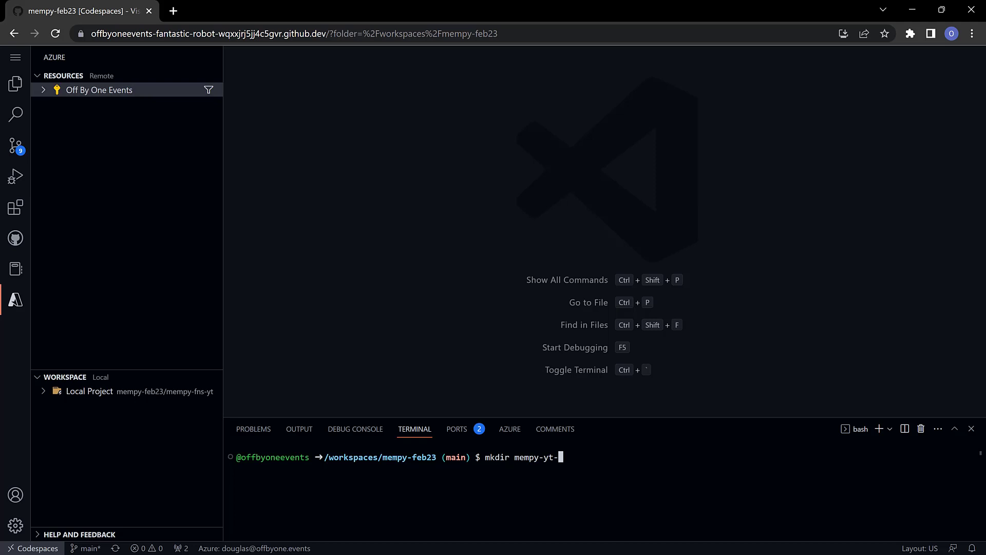
text(ghcs)
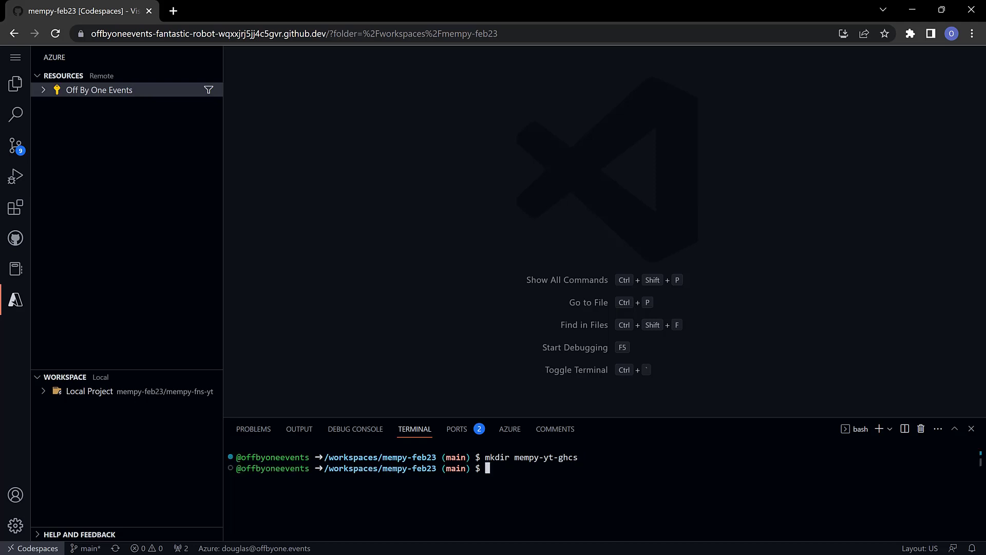
text(cd mempy-yt-ghcs/)
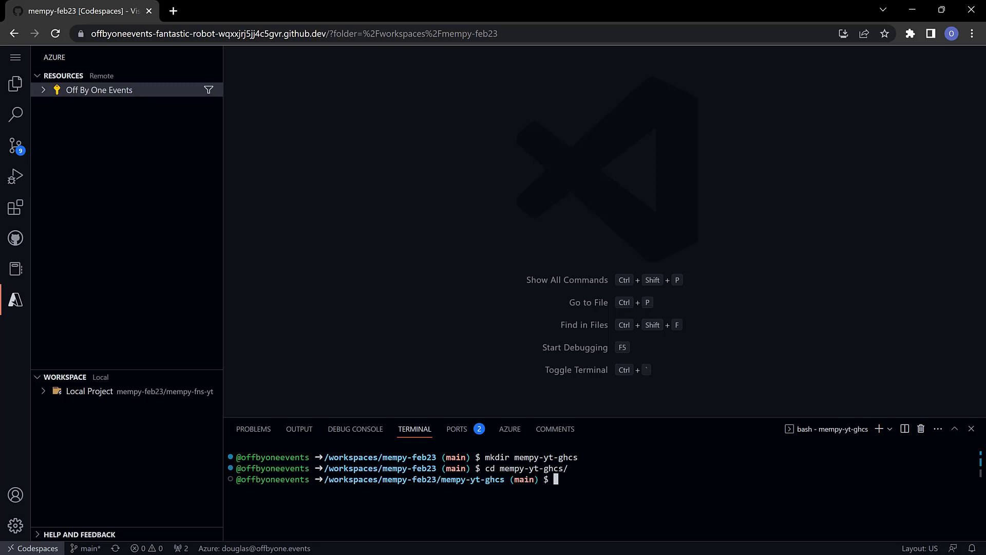
- Create a .venv virtual environment with python3 -m venv and show the workspace files
text(python)
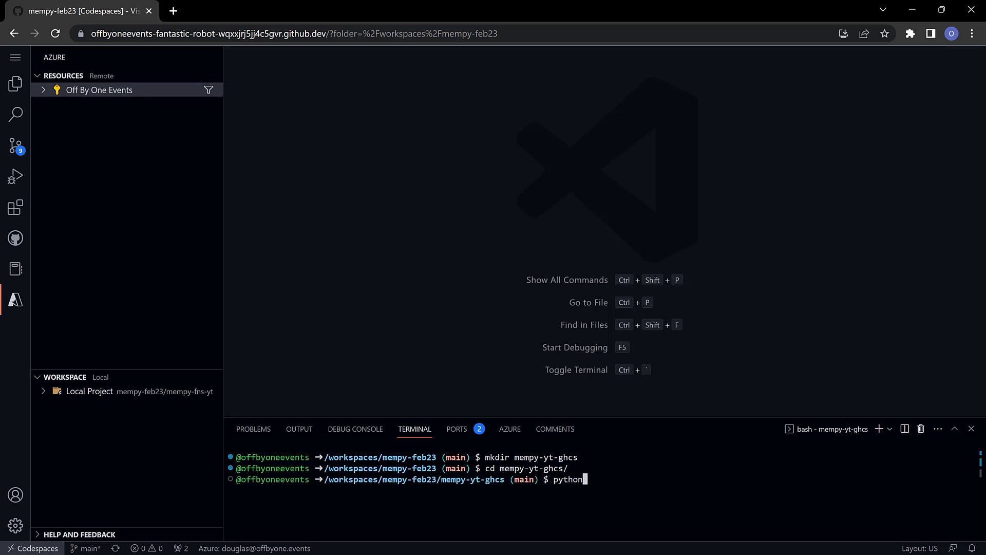
text(3 -m venv)
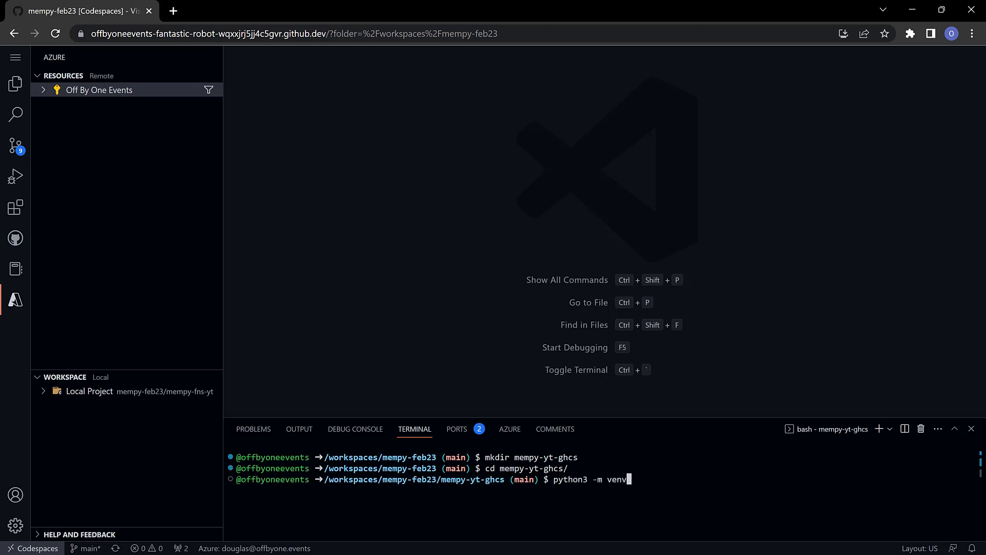
text(.venv)
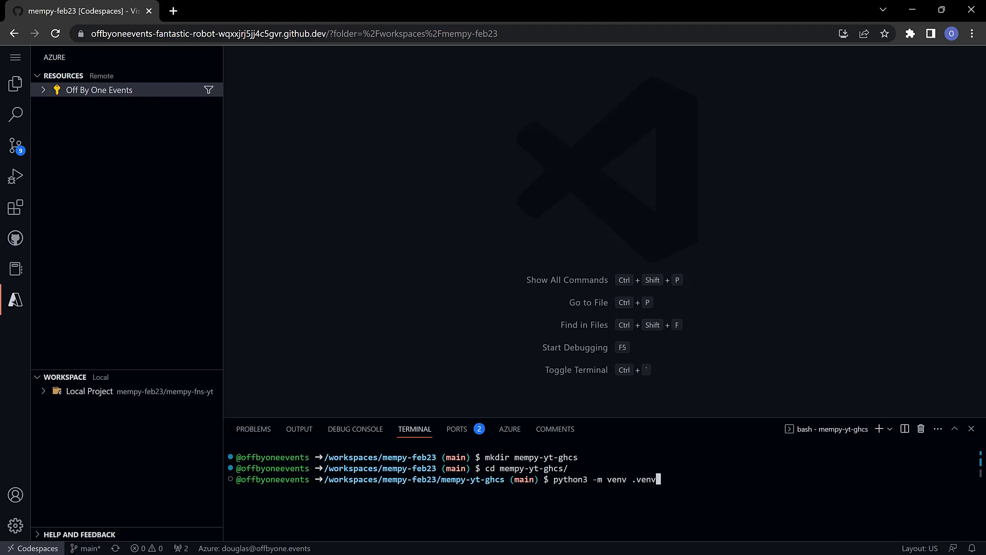
key(Enter)
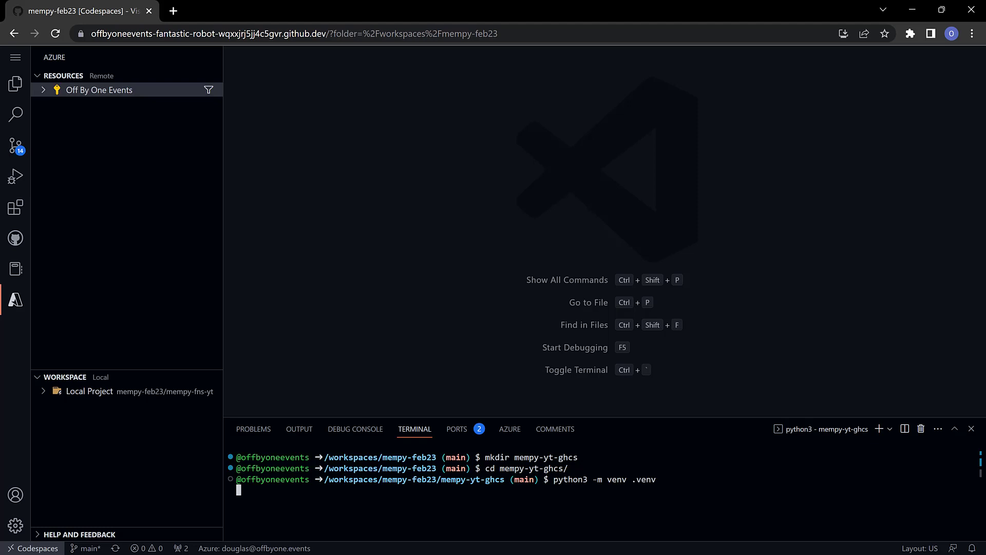
click(15, 85)
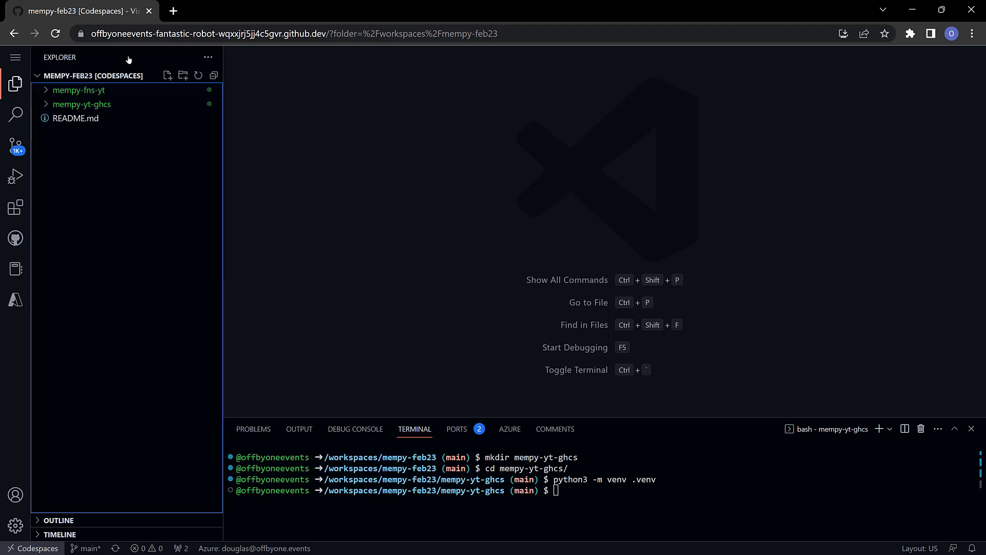
- Reopen /workspaces/mempy-feb23/mempy-yt-ghcs/ as the workspace folder and show its Azure local resources
click(16, 58)
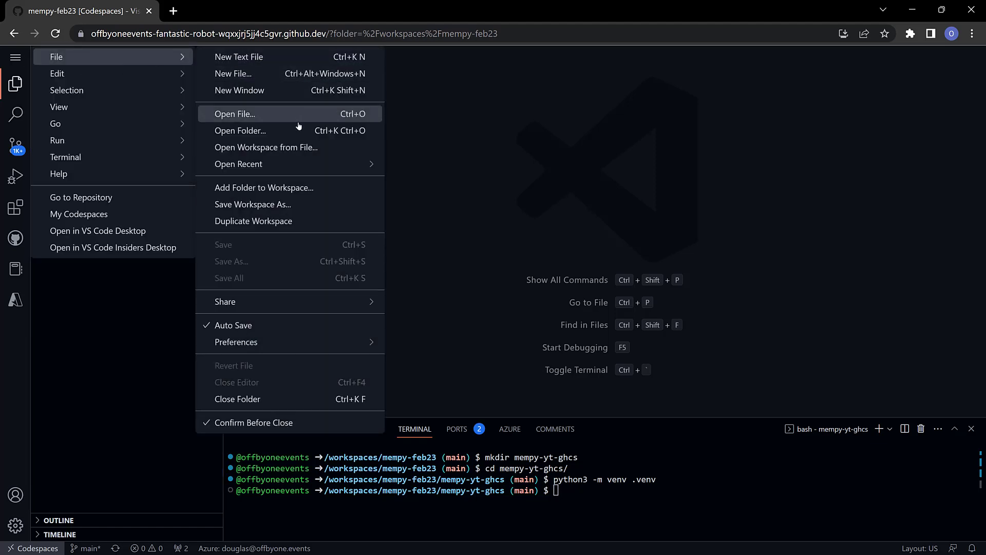
click(240, 130)
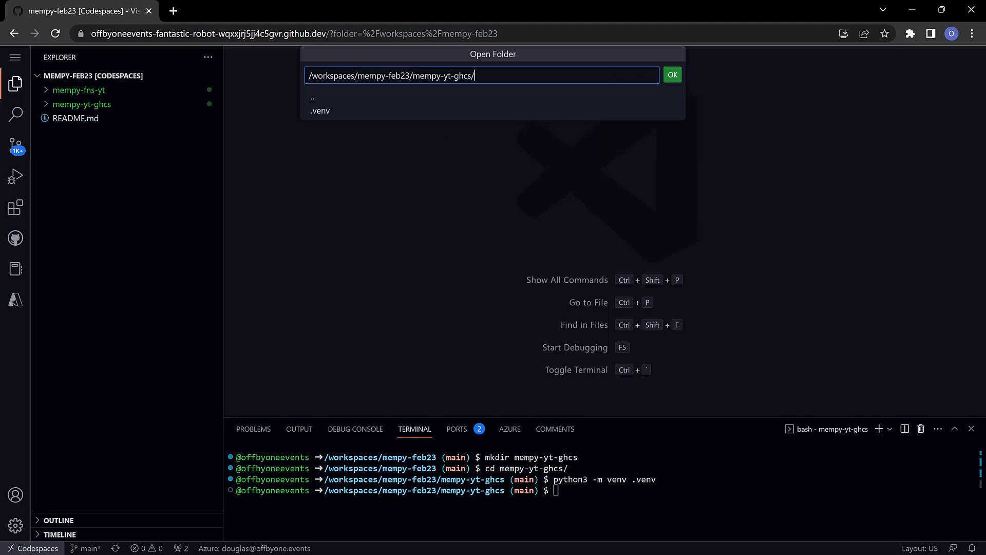
click(672, 74)
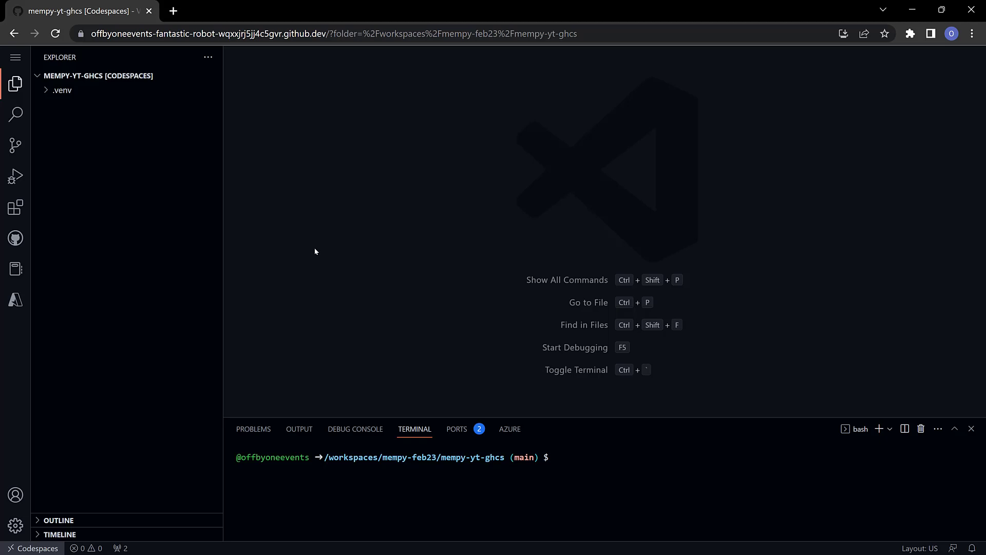
click(15, 299)
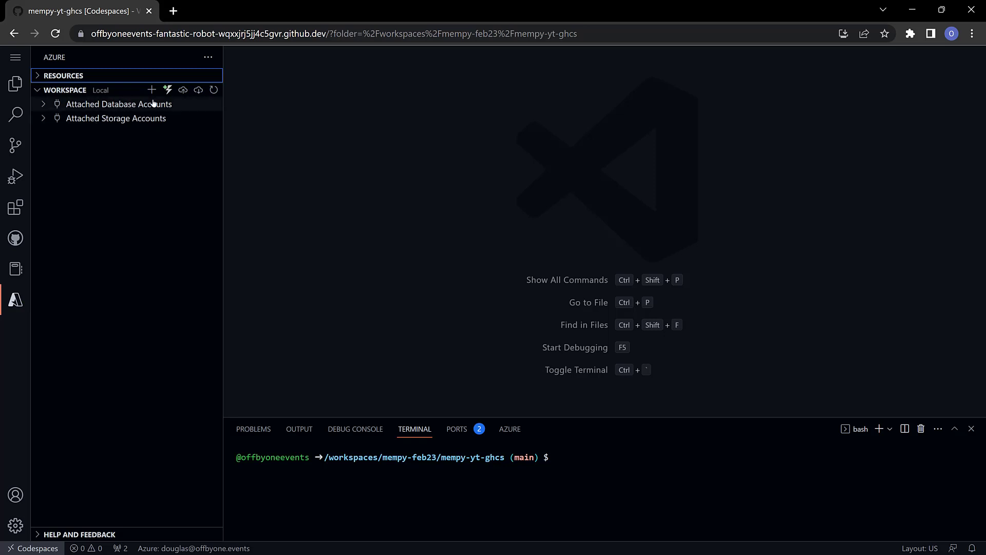
mouse_move(167, 89)
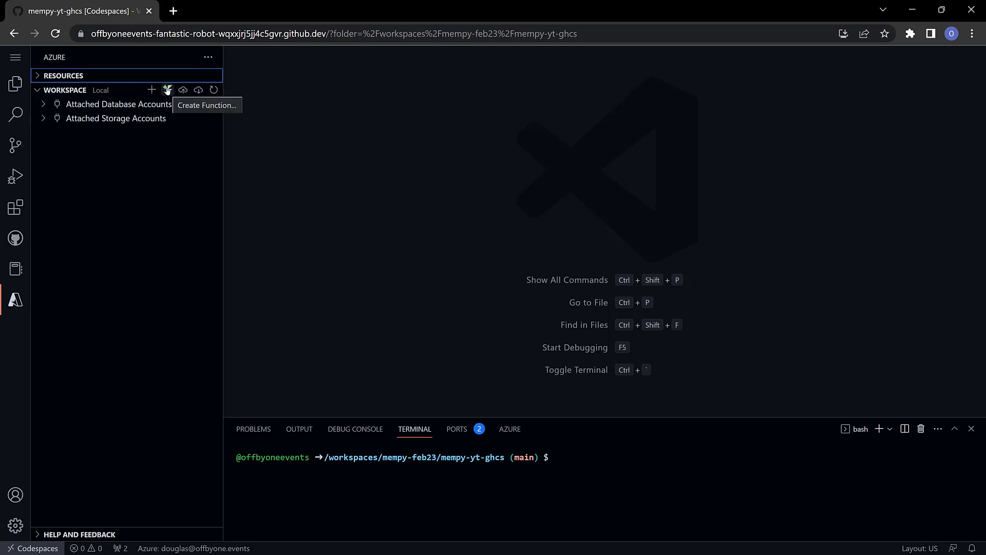
- Start a new Python function project in the mempy-yt-ghcs folder
click(168, 90)
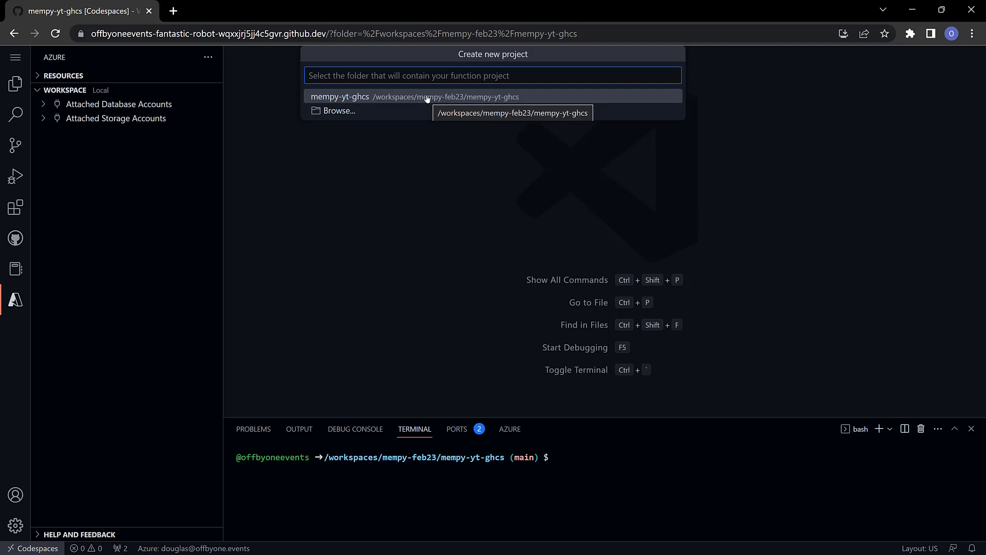
mouse_move(424, 127)
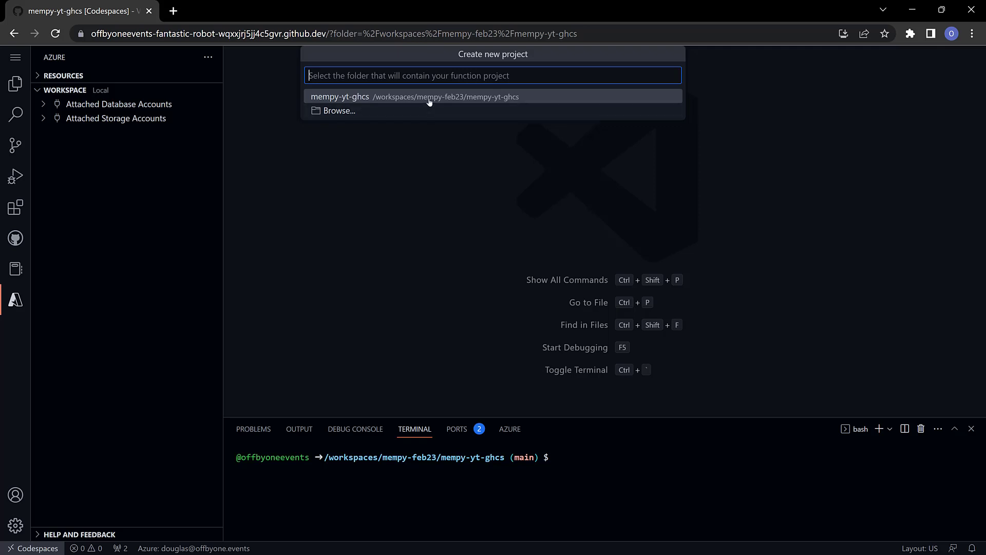
click(414, 97)
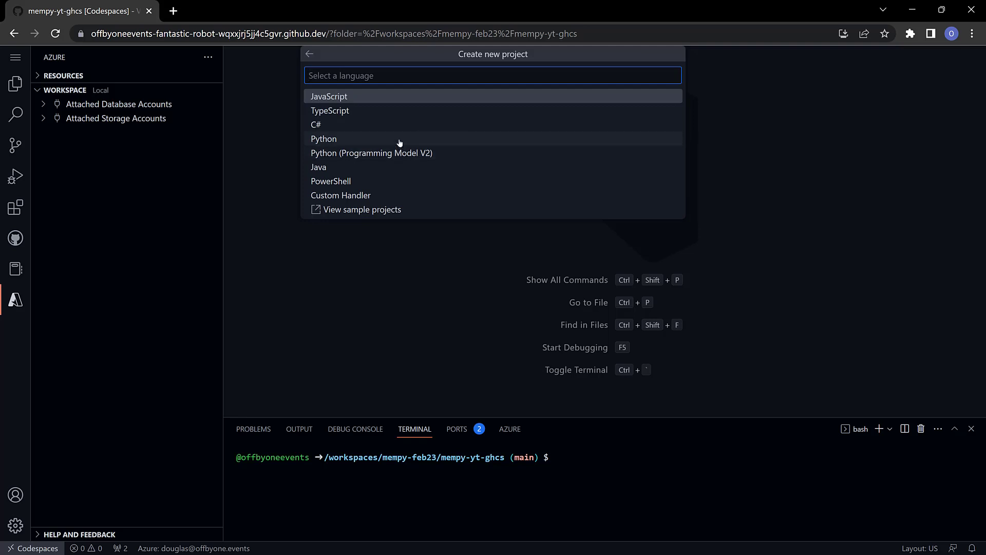
click(323, 139)
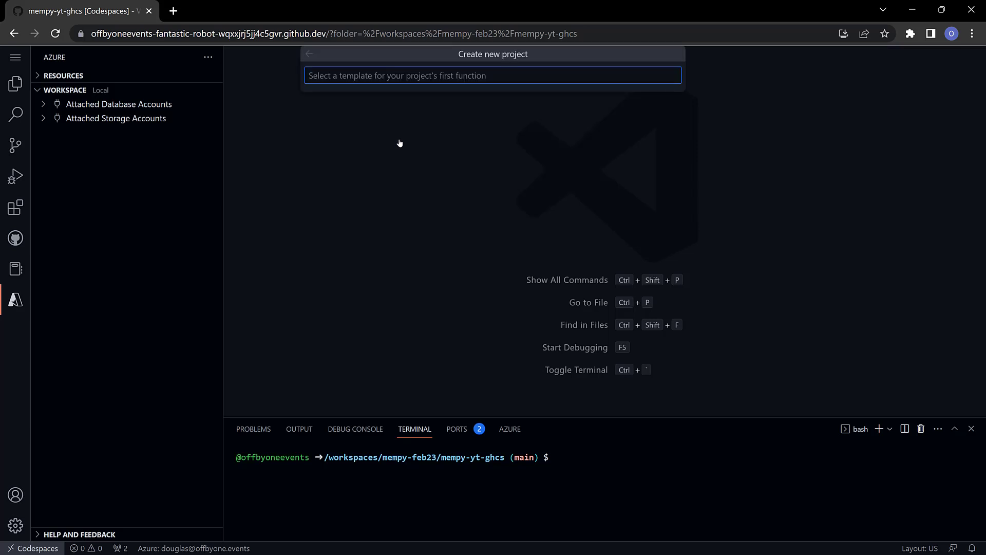
click(492, 75)
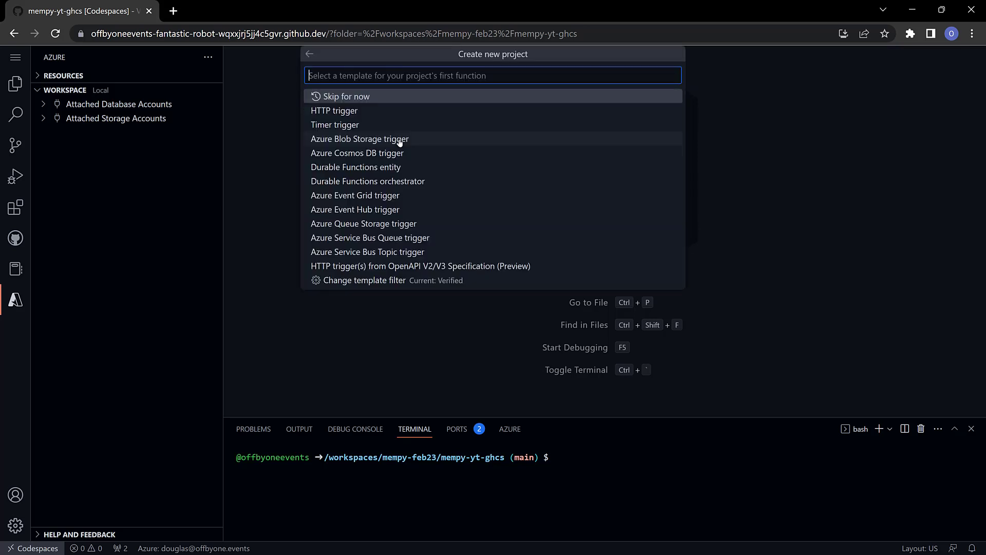
mouse_move(334, 110)
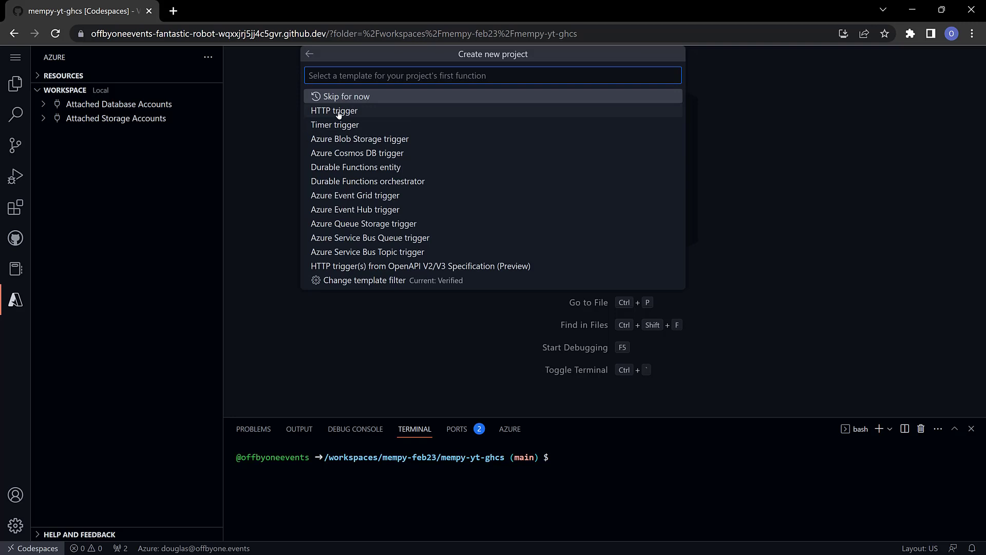
- Add an HTTP-triggered function named Investments with Anonymous authorization
click(334, 111)
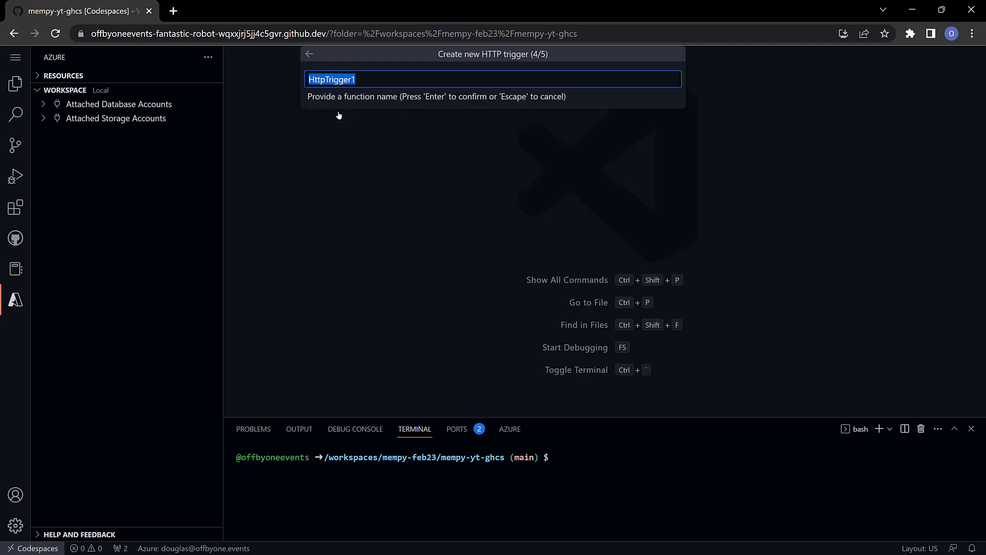
mouse_move(274, 74)
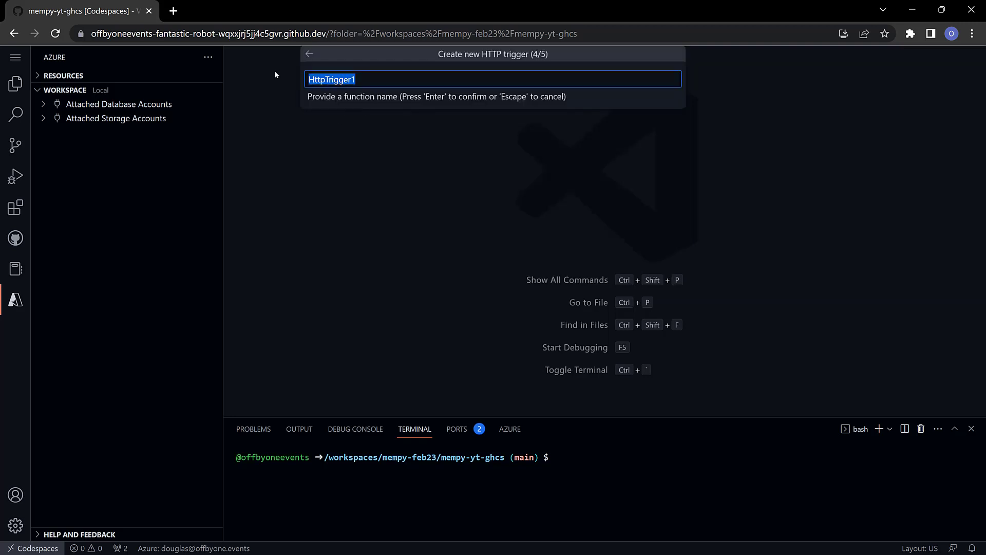
text(Invest)
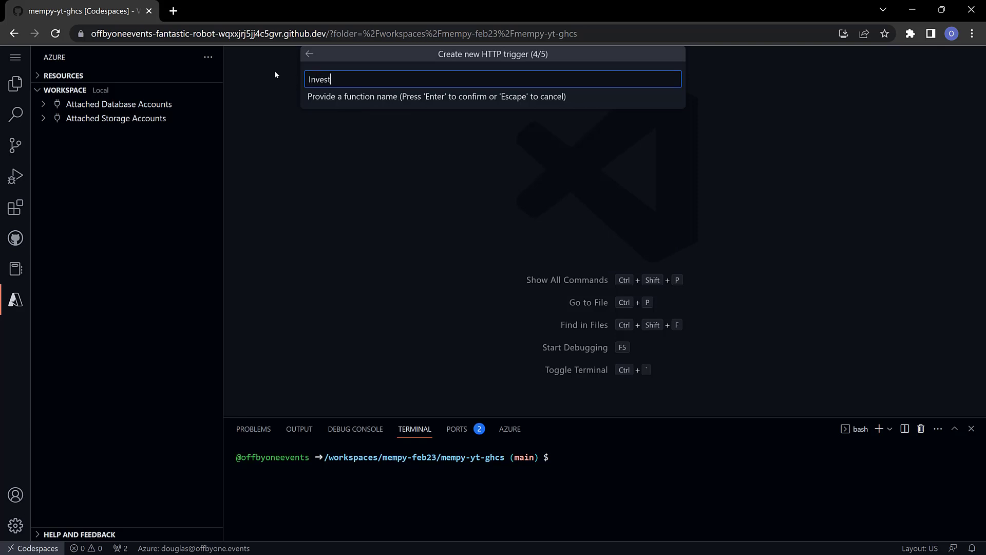
text(ments)
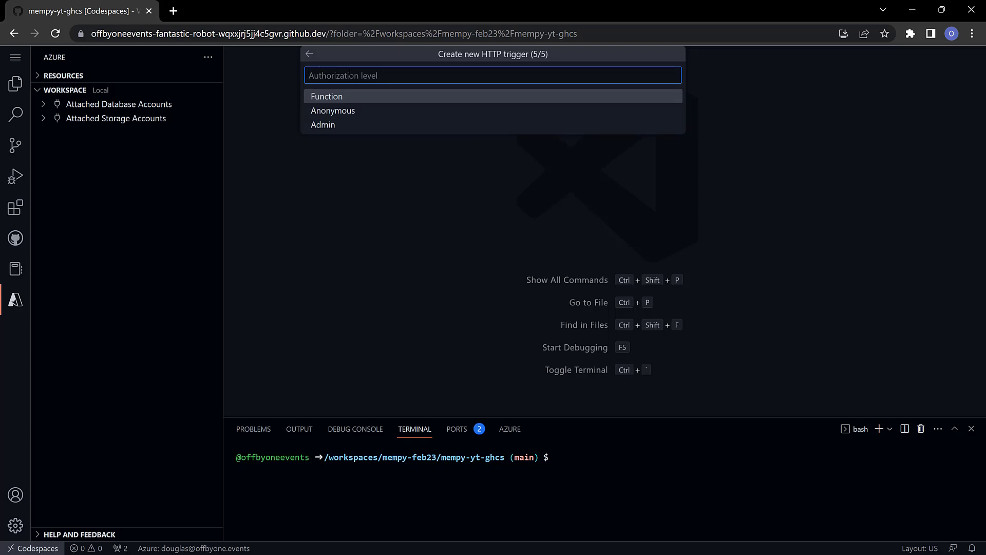
mouse_move(342, 113)
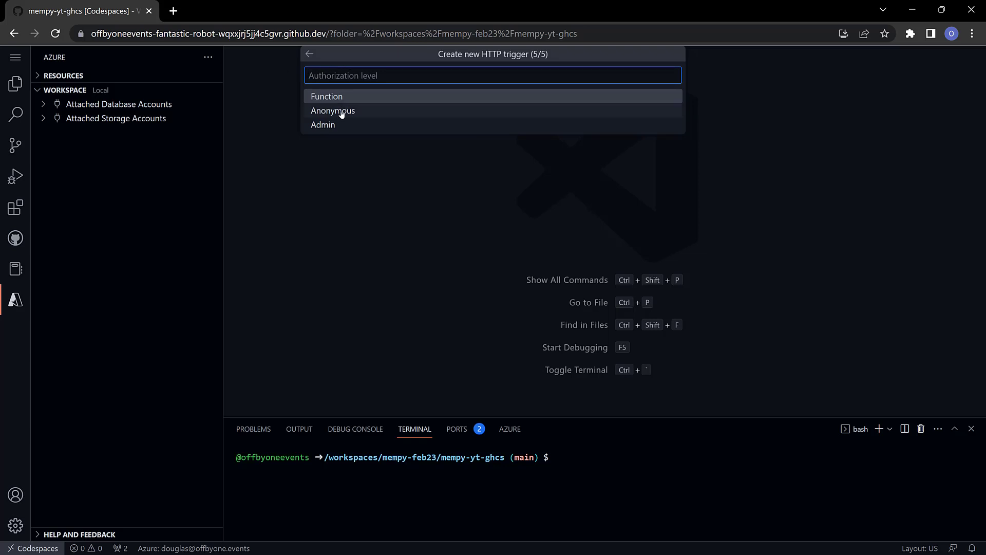
click(331, 111)
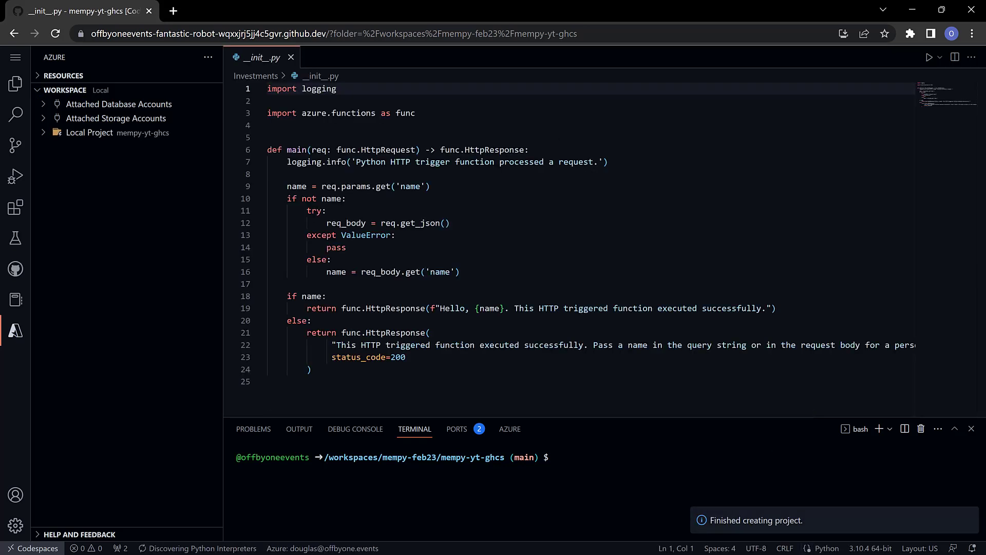
mouse_move(920, 428)
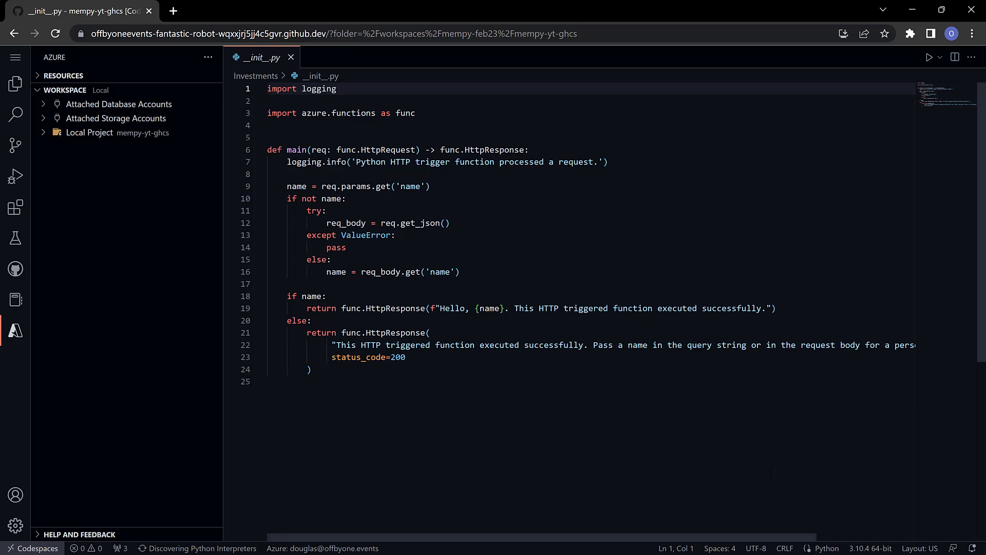
- Select Python 3.10.4 ('.venv') as the project's Python interpreter
key(Ctrl+Shift+P)
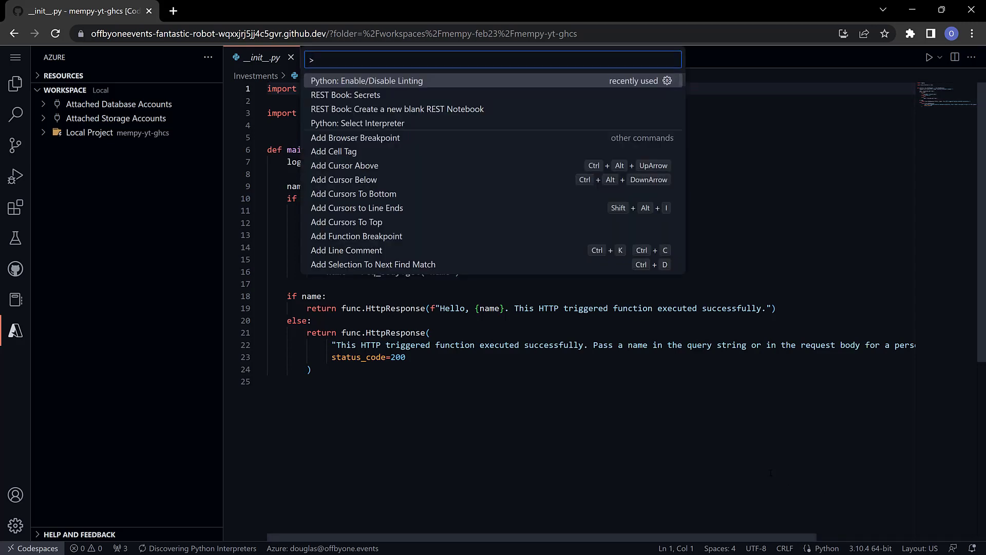
click(358, 122)
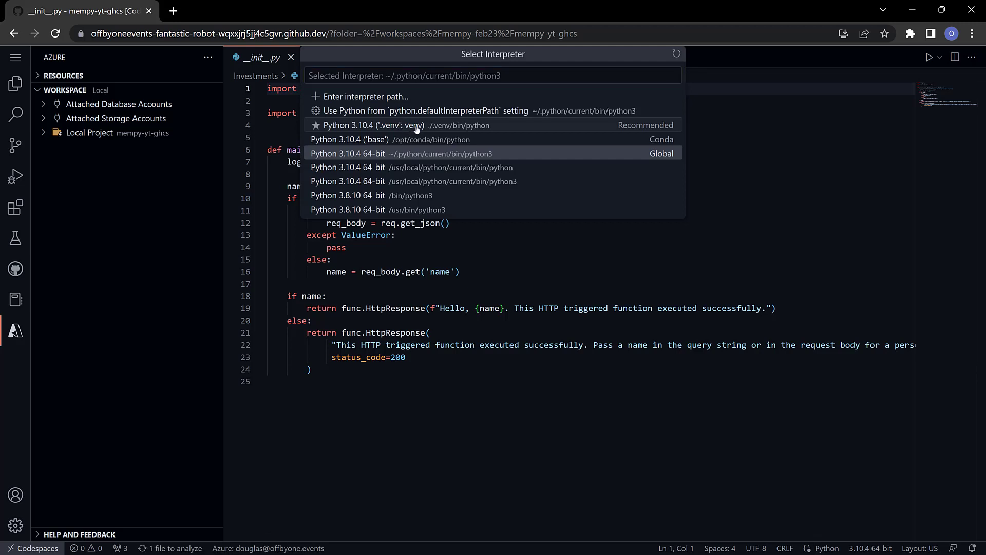
click(371, 125)
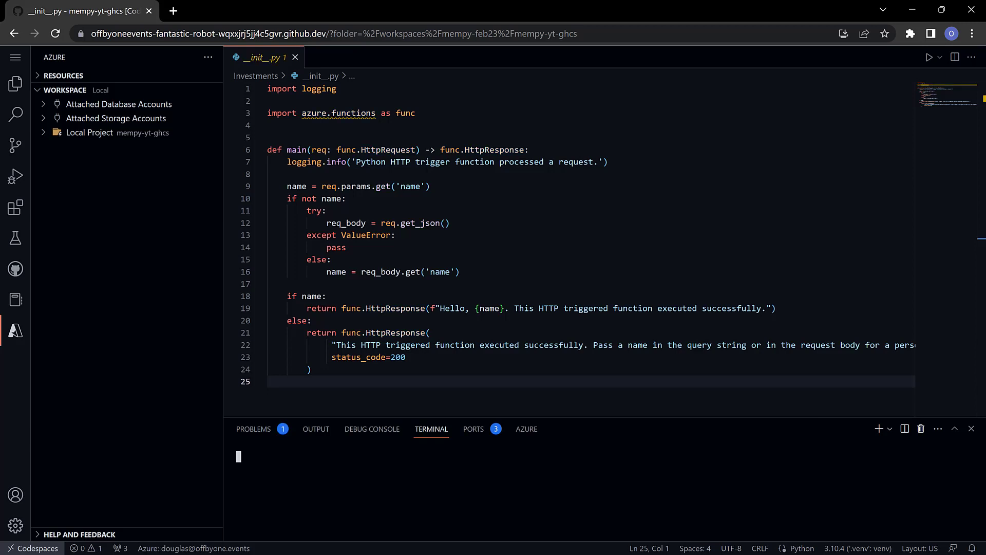
- Activate .venv, then pip install -r requirements.txt and the requests package
text(source /workspaces/mempy-feb23/mempy-yt-ghcs/.venv/bin/activate)
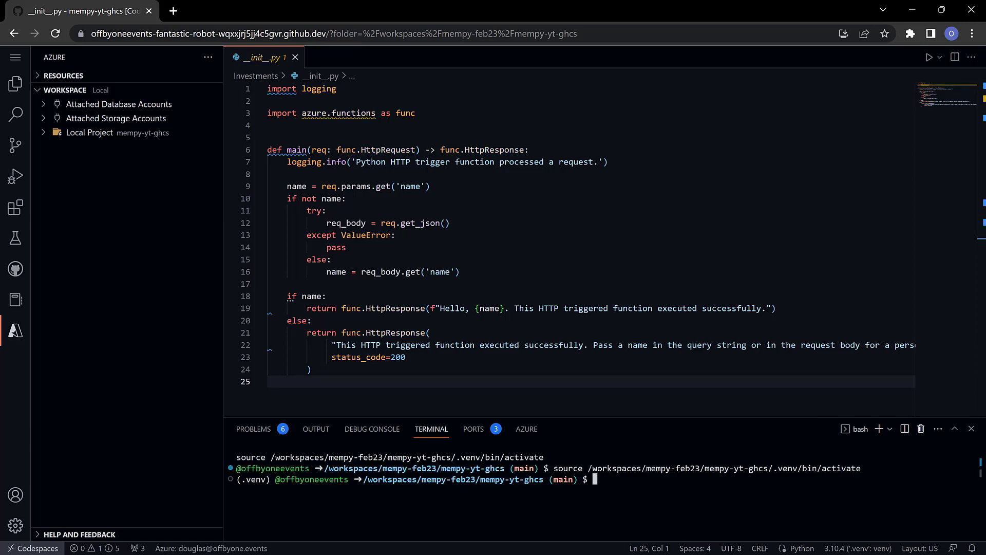
text(pip install)
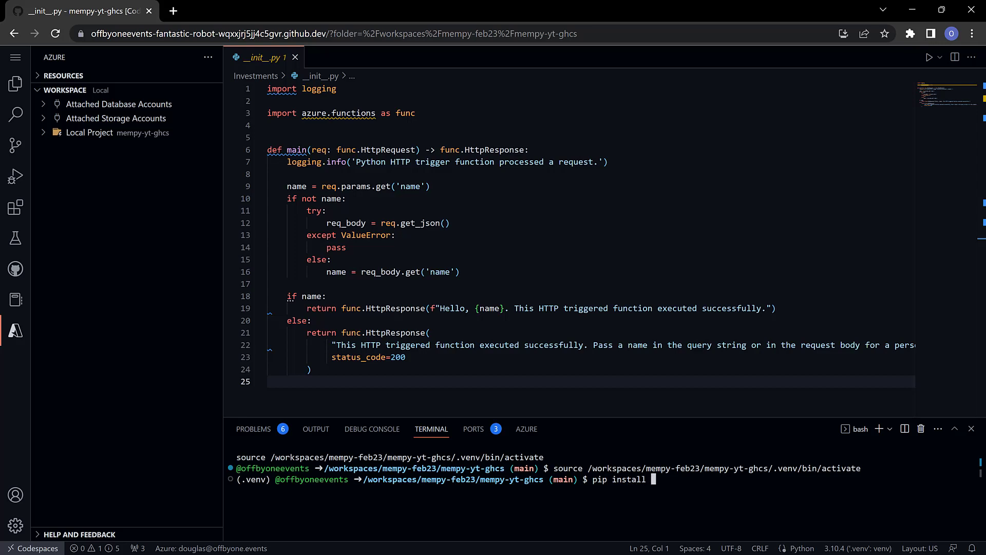
text(-r requirements.txt)
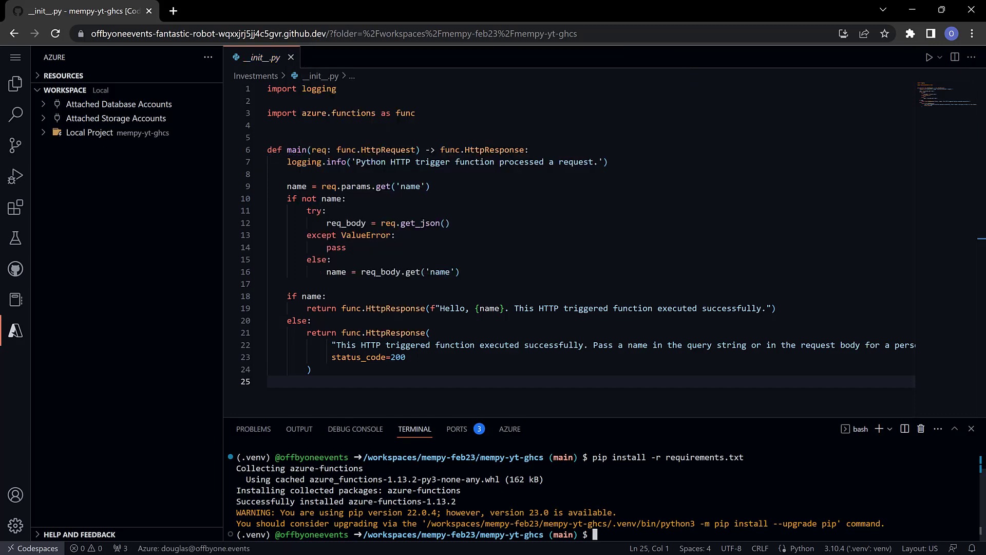
text(pip install)
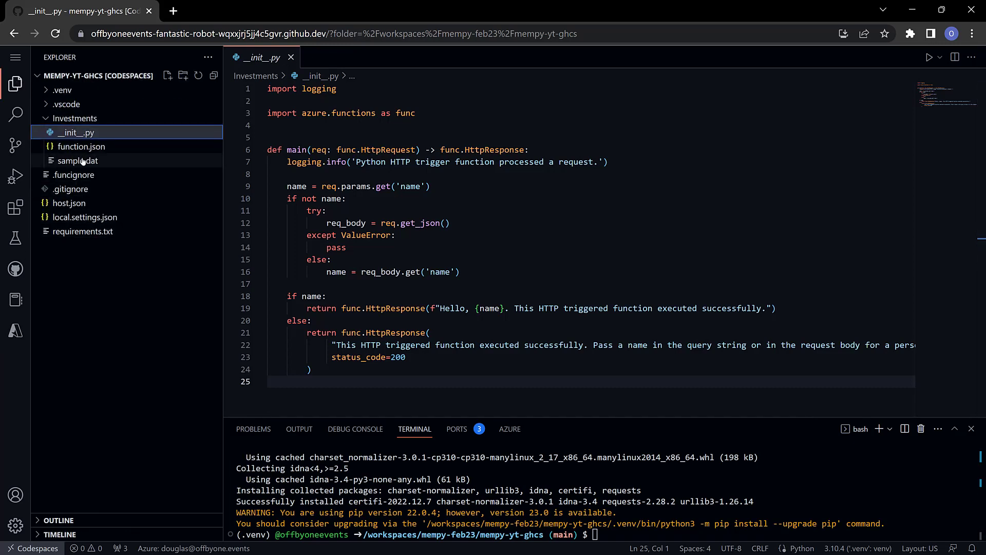
click(291, 58)
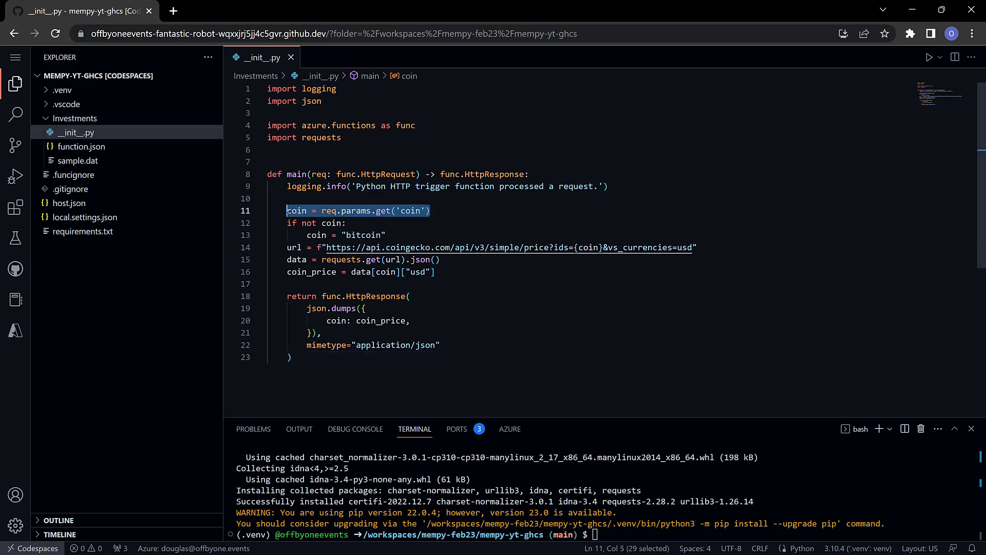
- Replace the query-params line with payload = req.get_json() and coin = payload.get("coin")
key(Delete)
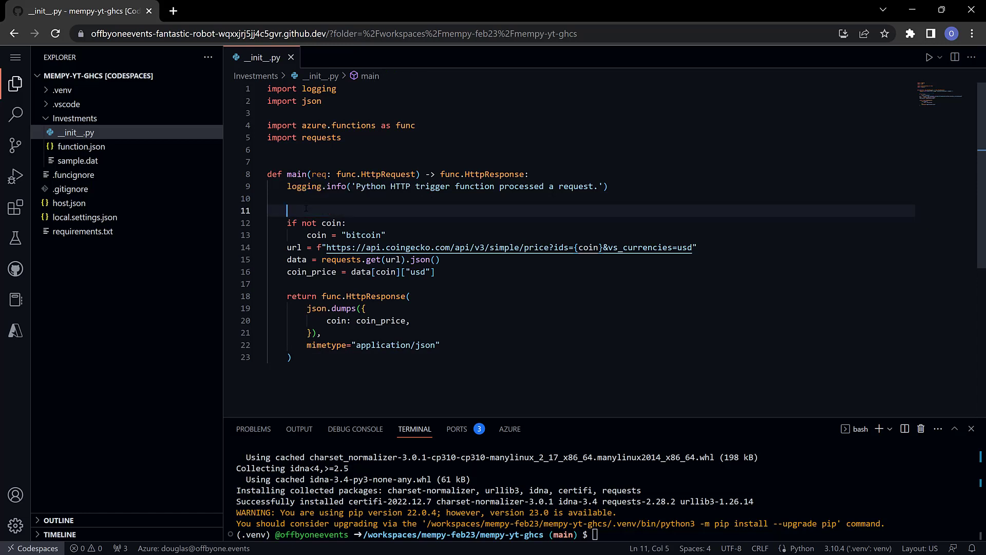
text(pay)
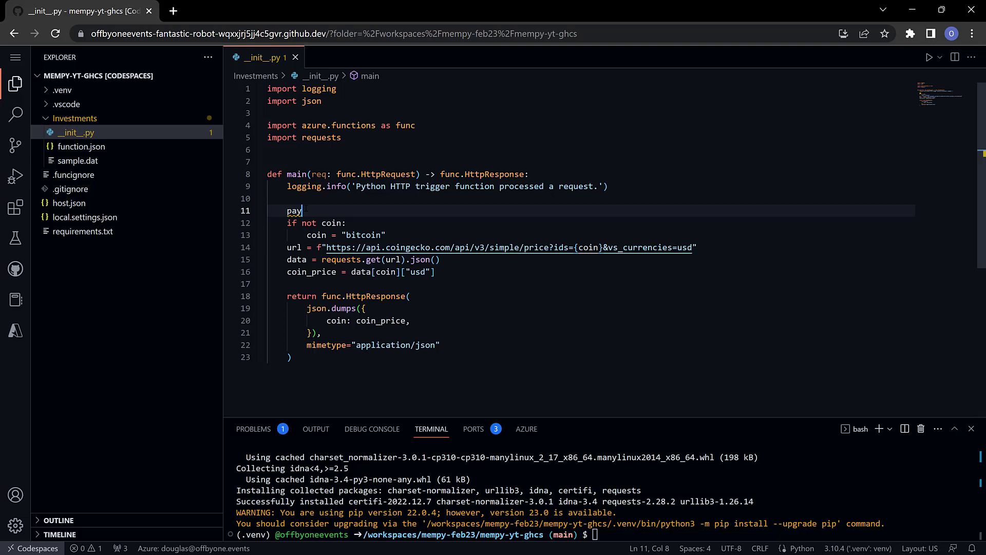
text(load)
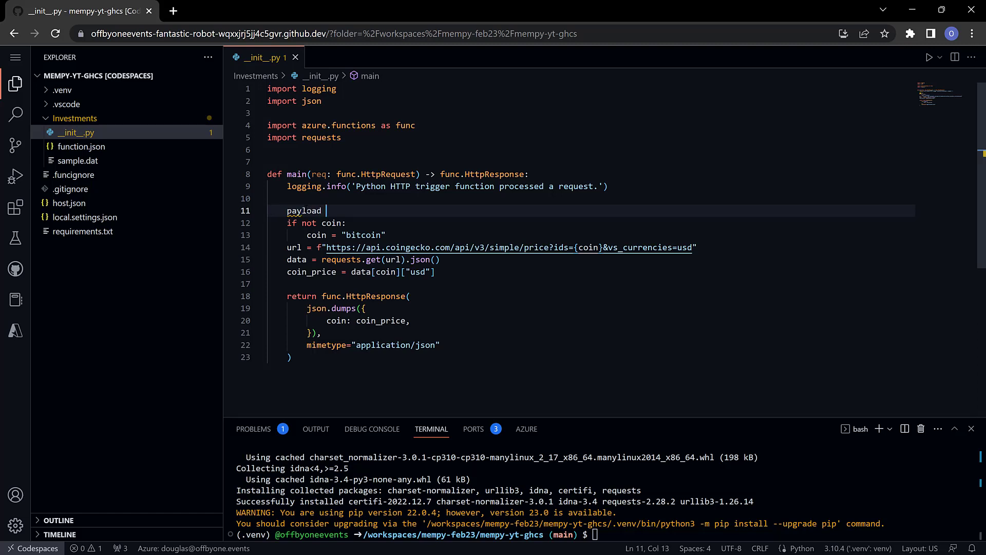
text(= re)
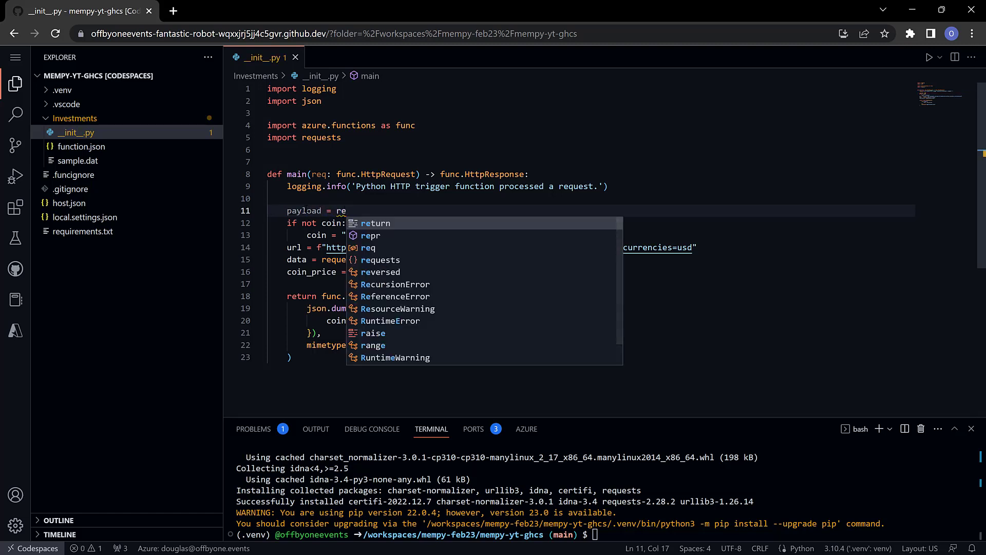
text(q.get_json()
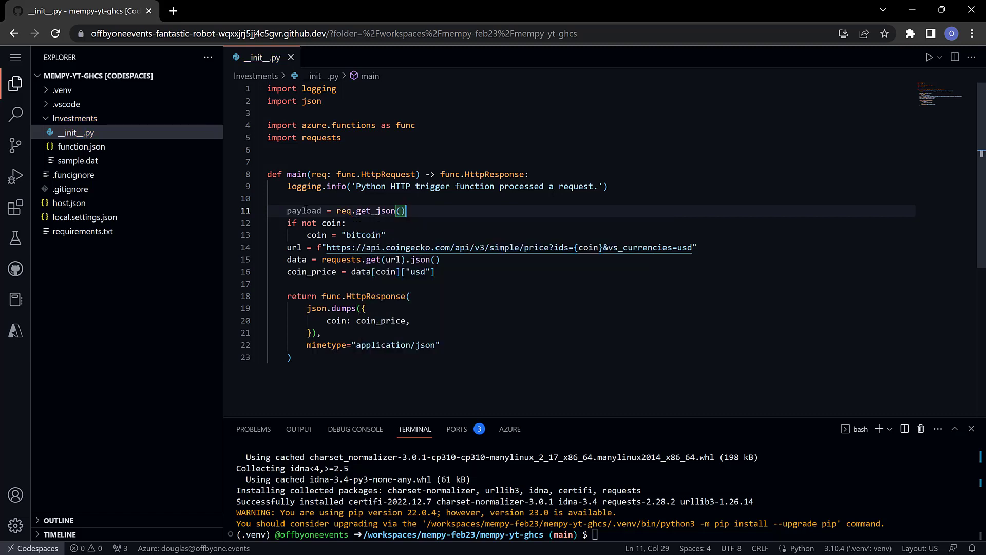
text(coin = pa)
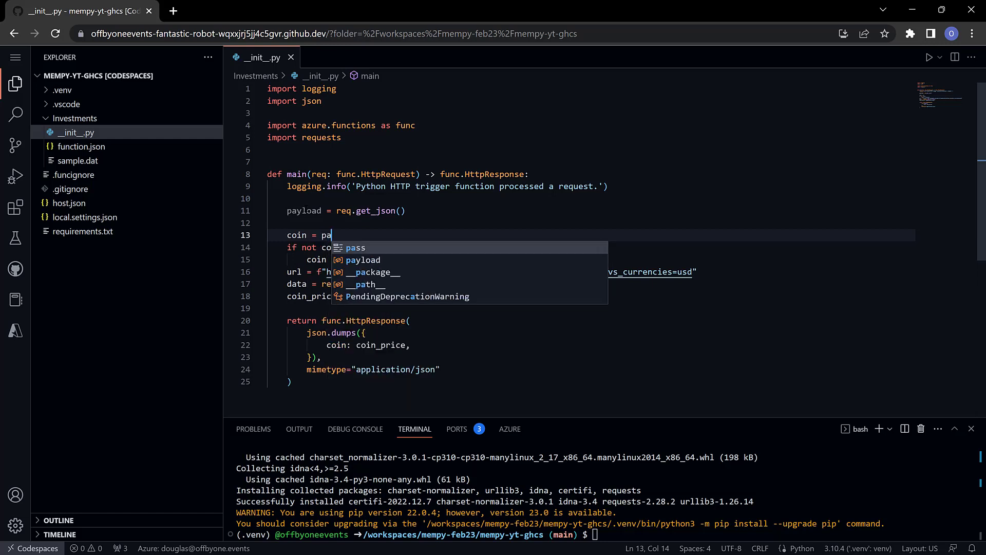
text(yload.ge)
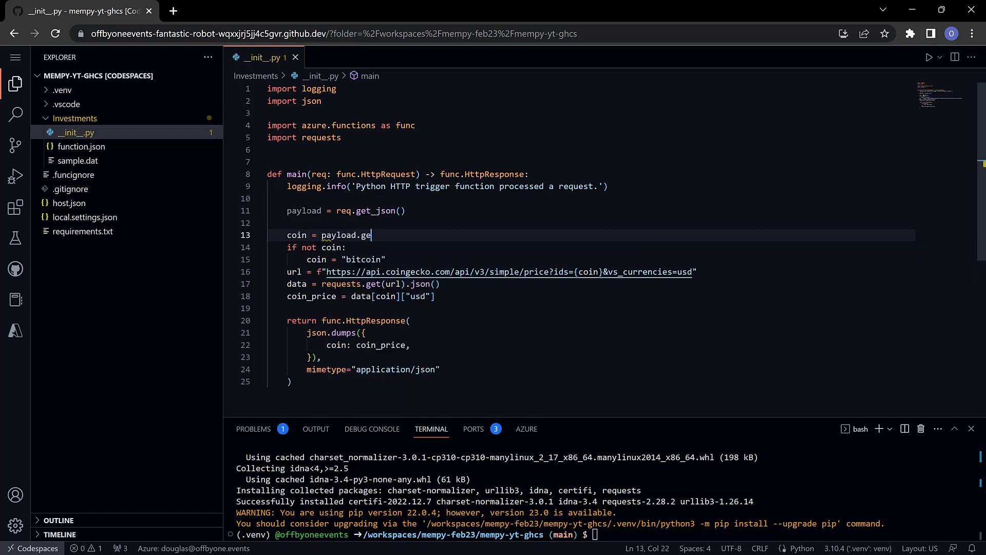
text(t("coin"))
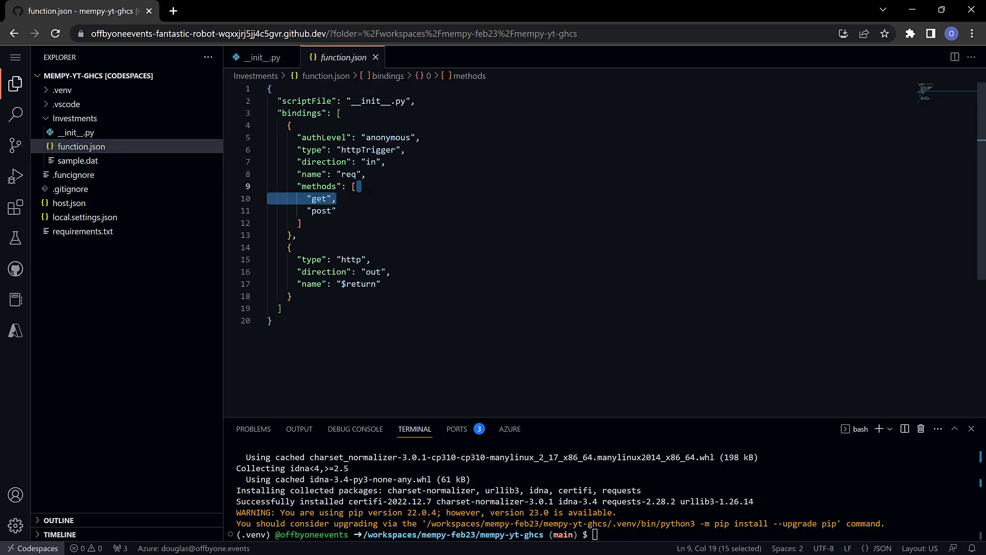
- Drop get from function.json's allowed methods, leaving Investments as POST-only
key(Delete)
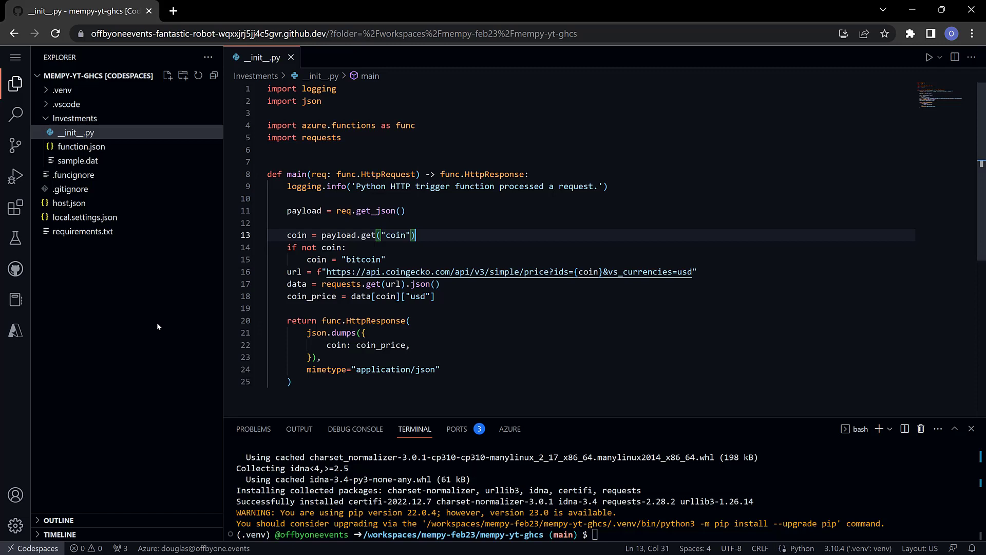
click(16, 175)
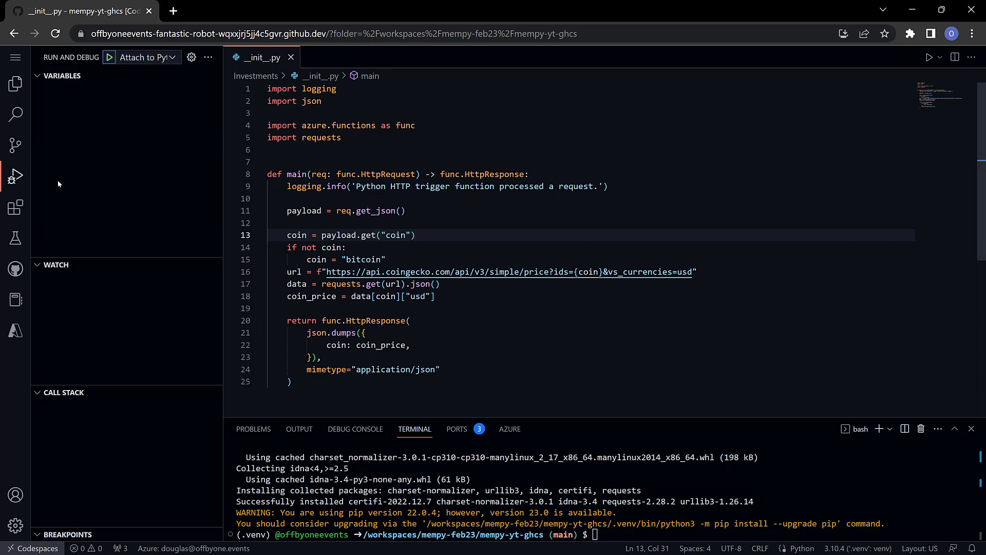
- Start 'Attach to Python Functions' under the debugger and show forwarded port 7071
click(146, 58)
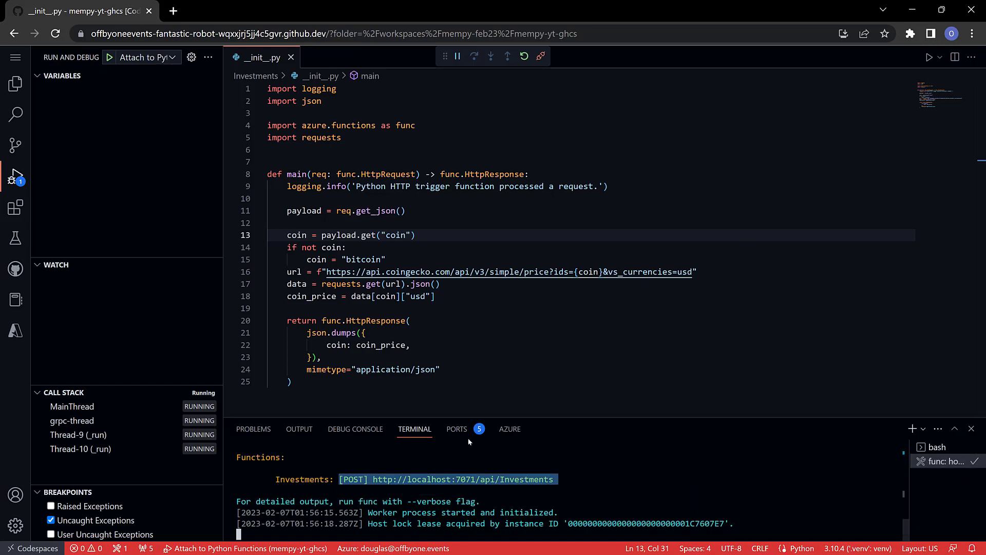
click(457, 428)
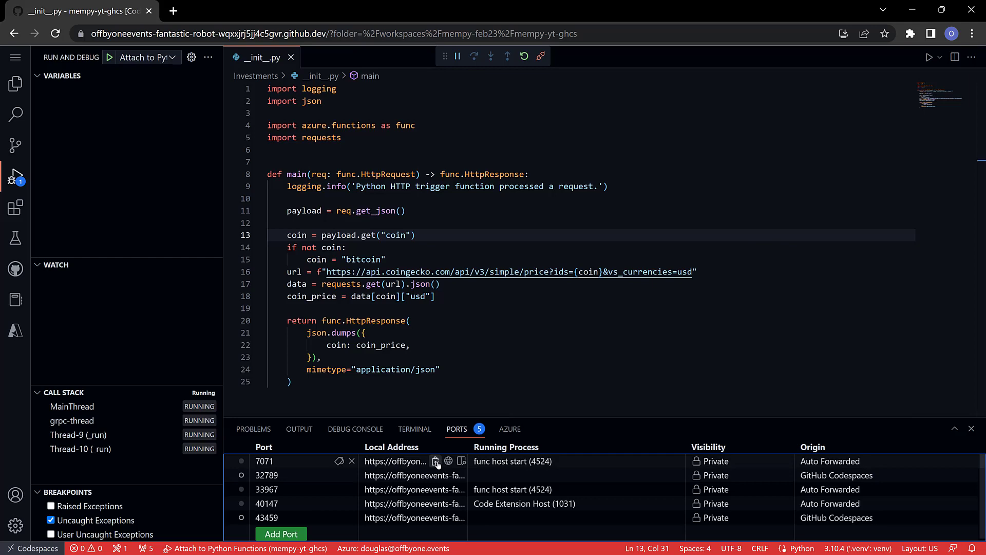
key(Ctrl+Shift+P)
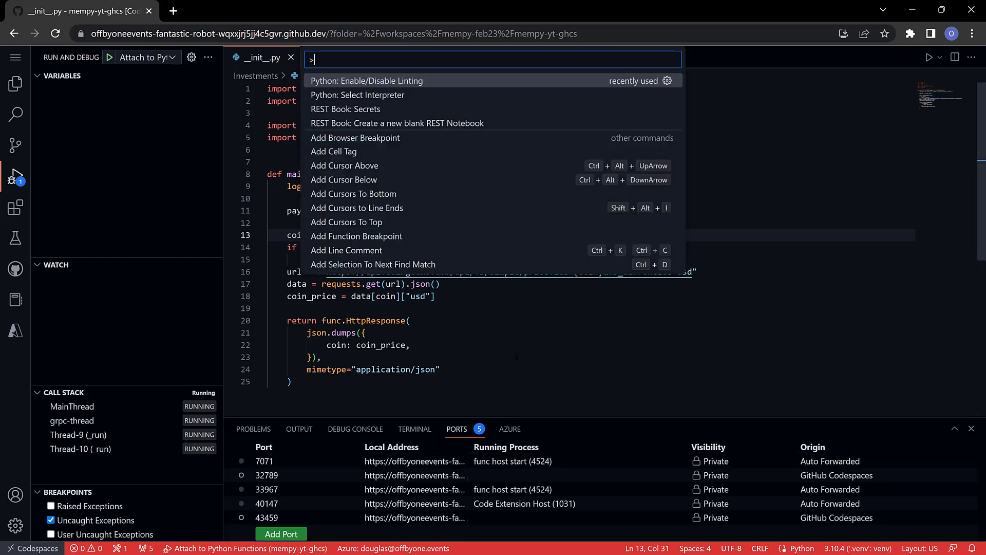
- Create a REST Book notebook with a GET request to the port-7071 preview URL for /api/Investments
text(rest book)
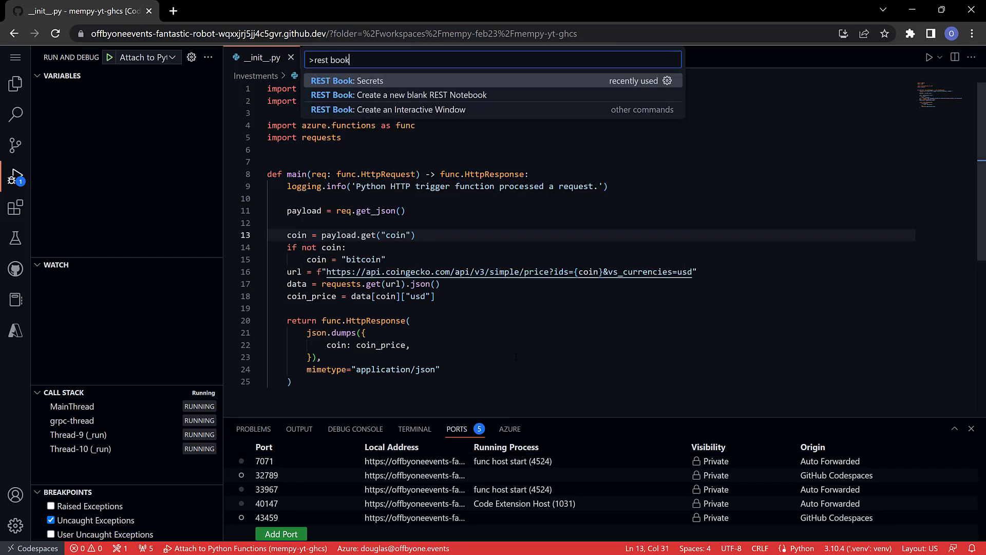
click(421, 95)
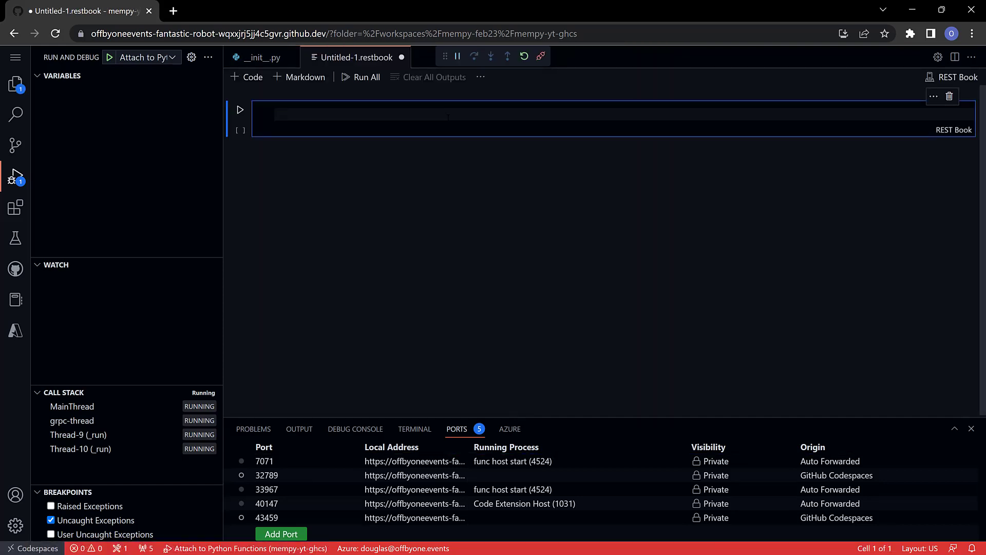
text(GET)
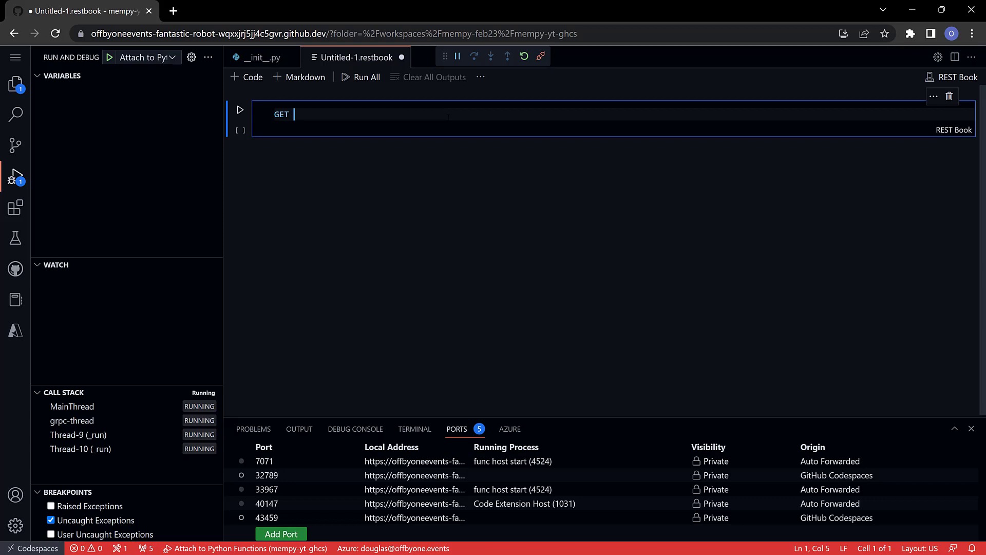
text(https://offbyoneevents-fantastic-robot-wqxxjrj5jj4c5gvr-7071.preview.app.github.dev/)
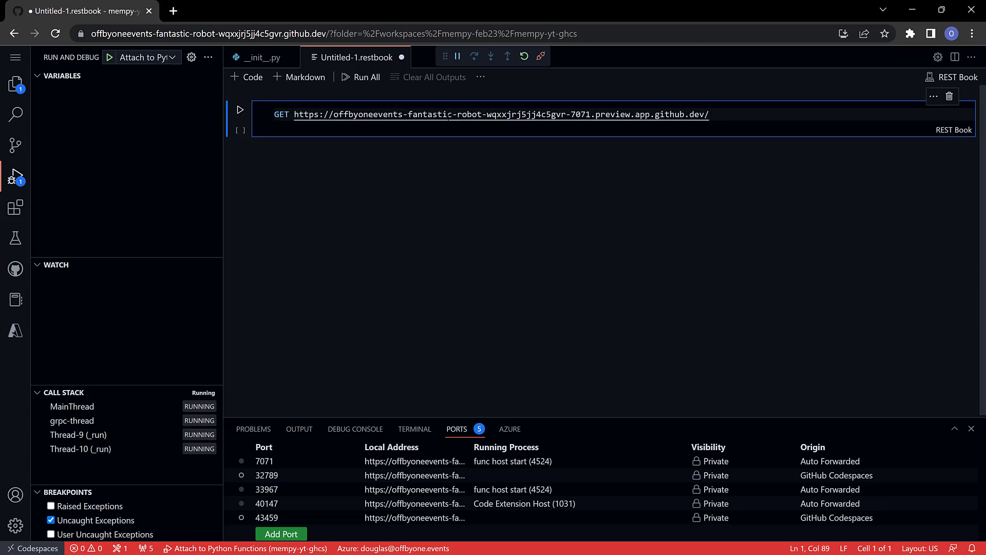
text(api/)
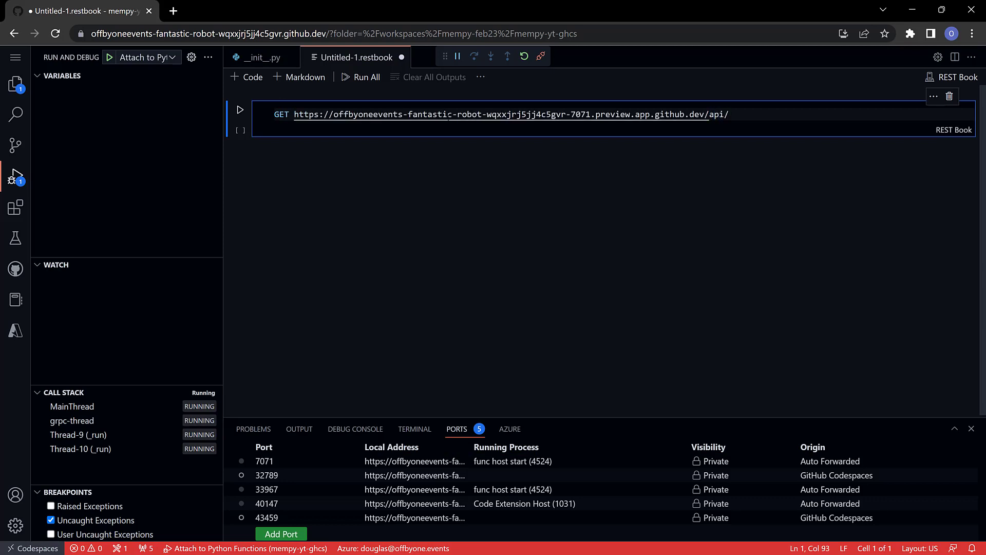
text(Invent)
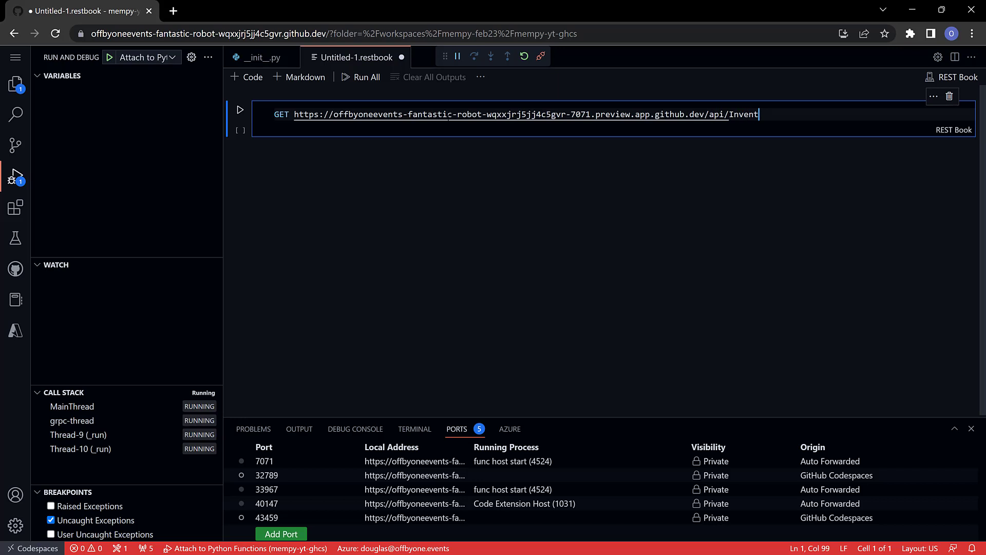
text(ments)
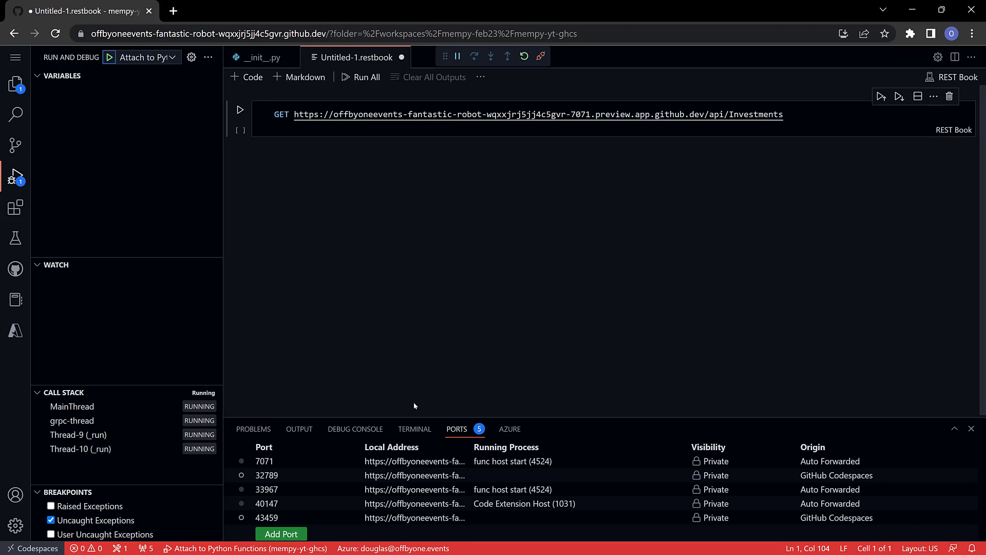
click(414, 428)
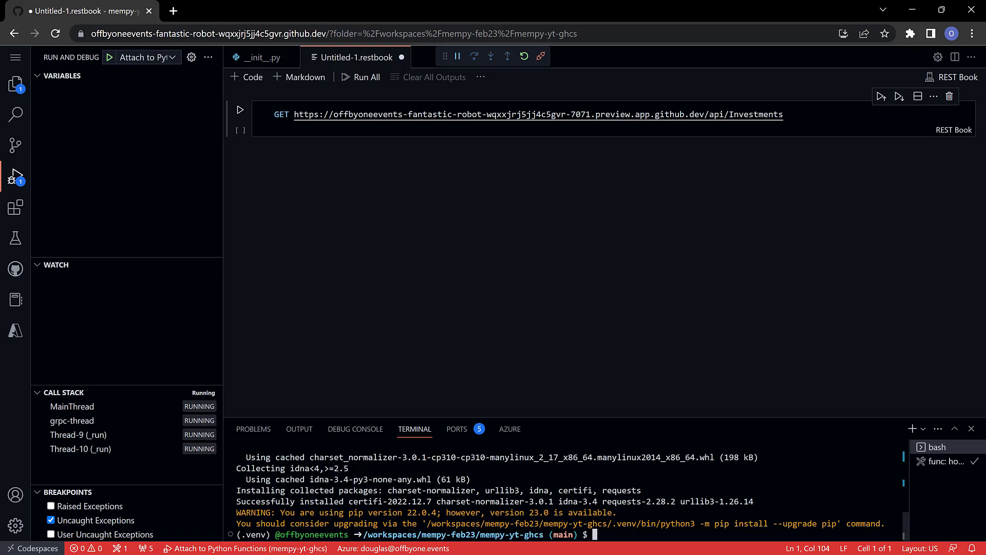
- Echo $GITHUB_TOKEN in the terminal to reveal the Codespace's token
text(echo $)
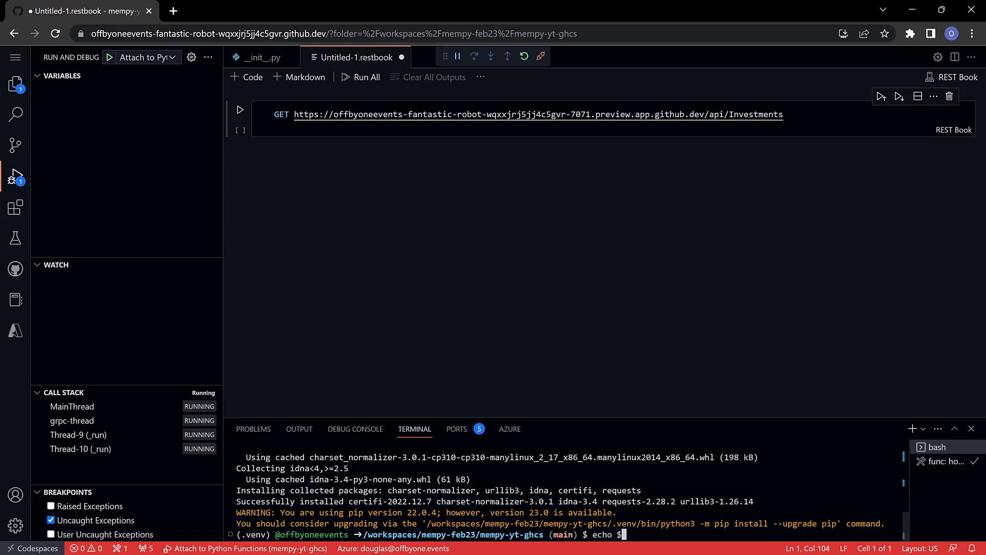
text(GITHUB_TOKEN)
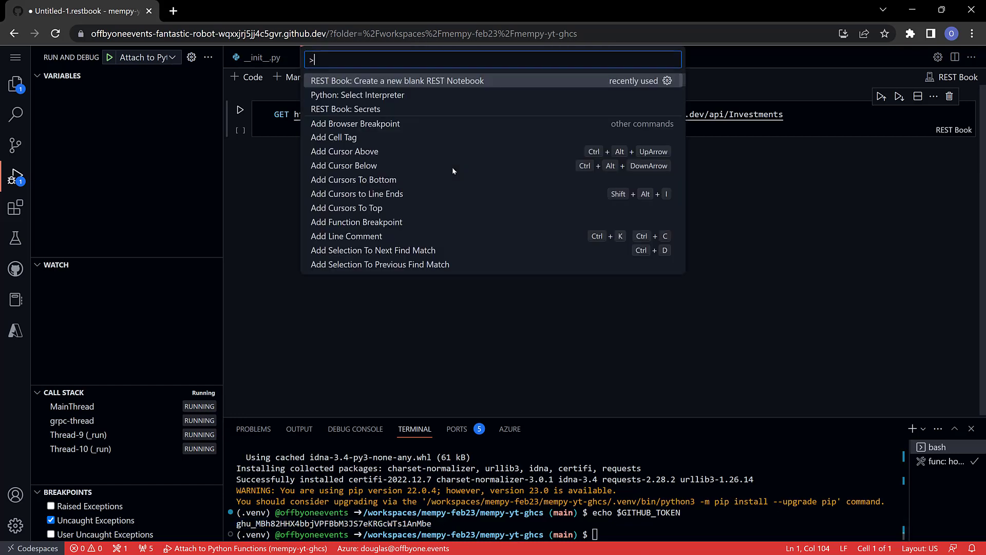
- Add a REST Book secret named github_ghcs holding the pasted ghu_ token
click(345, 108)
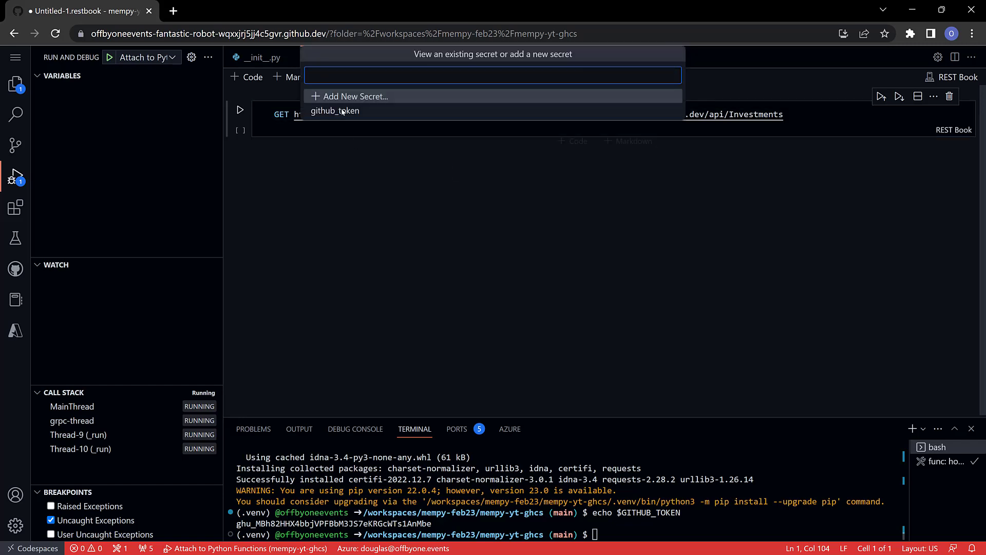
click(350, 96)
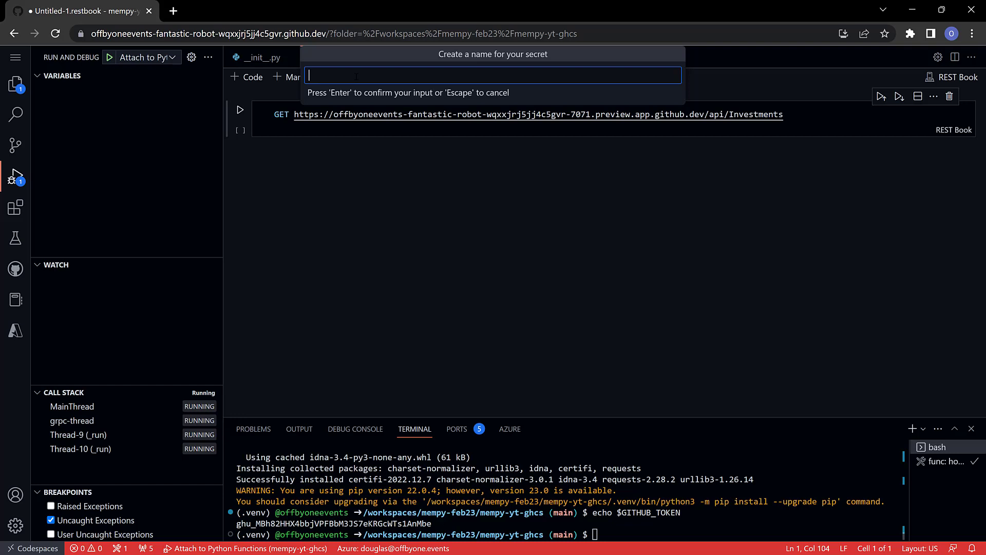
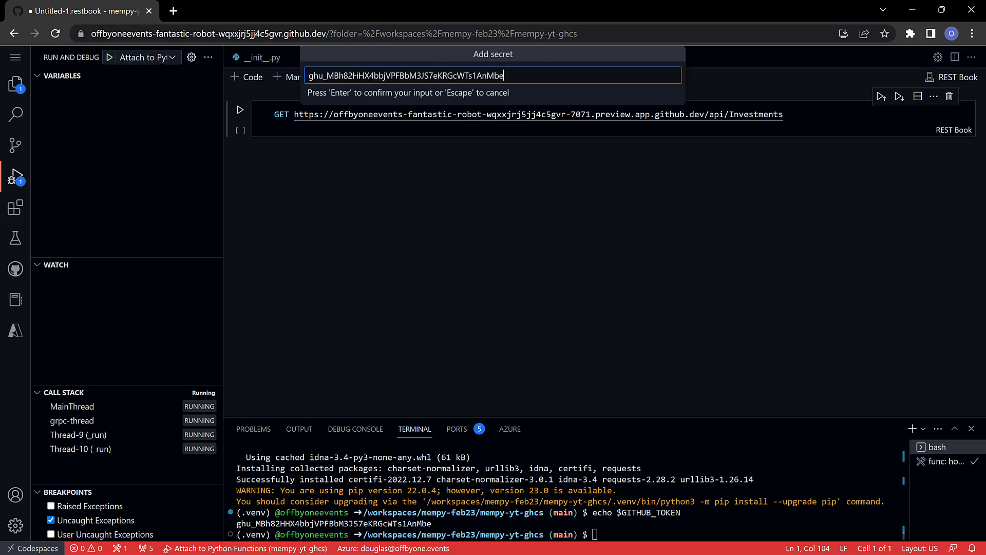
key(Enter)
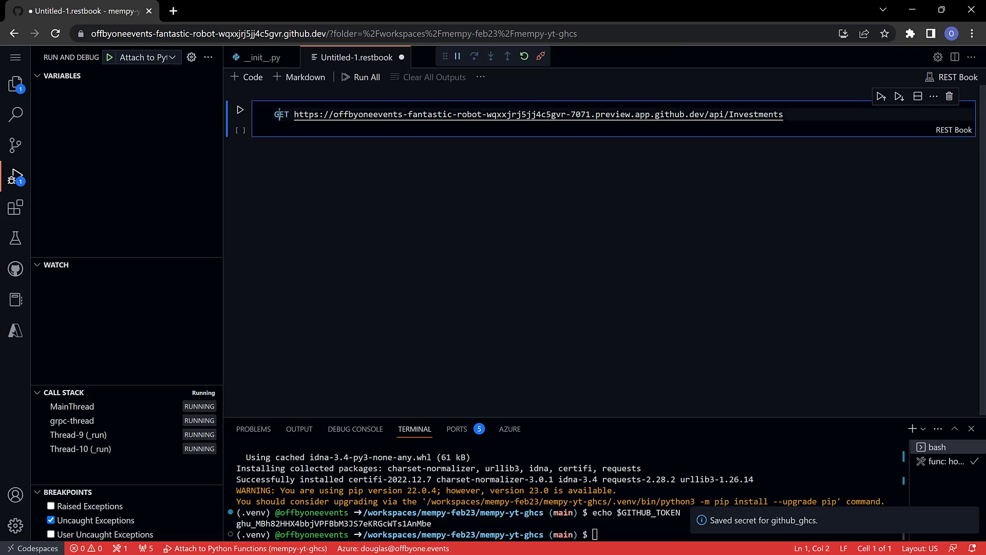
- Make the request a POST with Content-Type and X-Github-Token: $SECRETS.github_ghcs headers
double_click(281, 114)
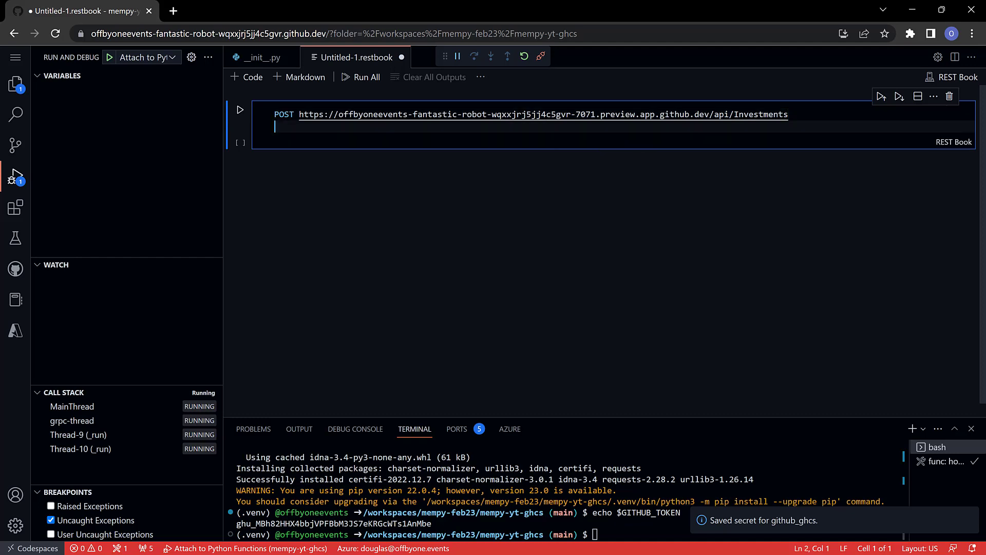
text(Content-Type: application/json)
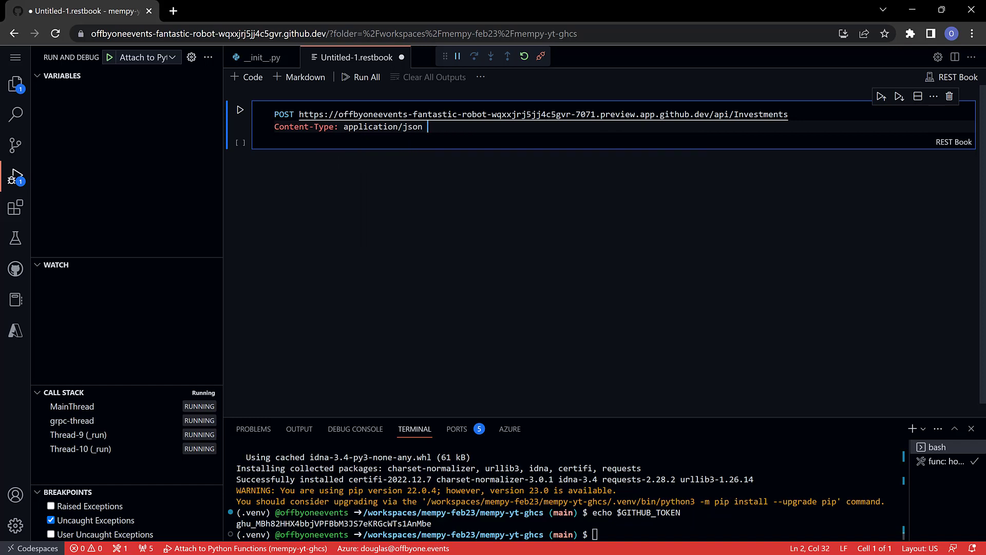
text(X-)
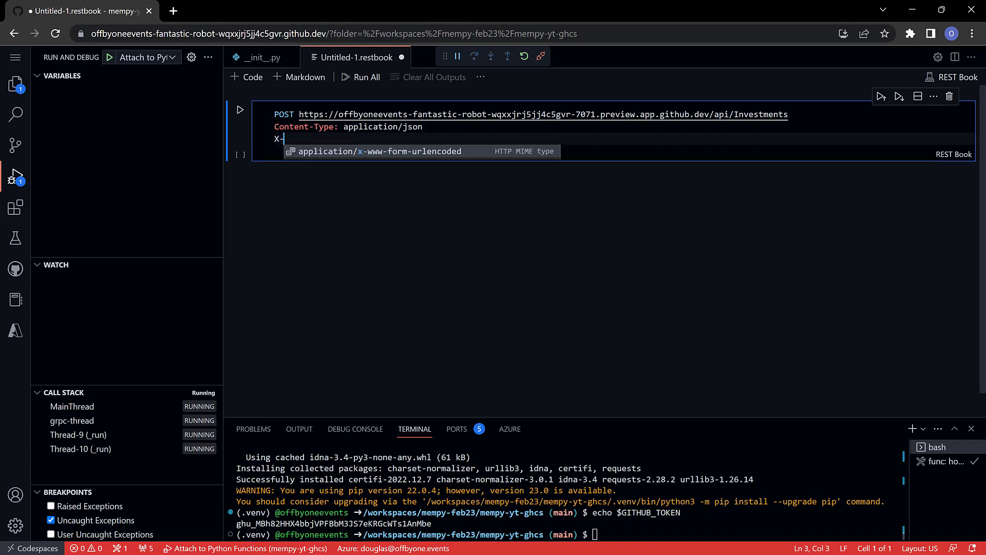
text(Github_)
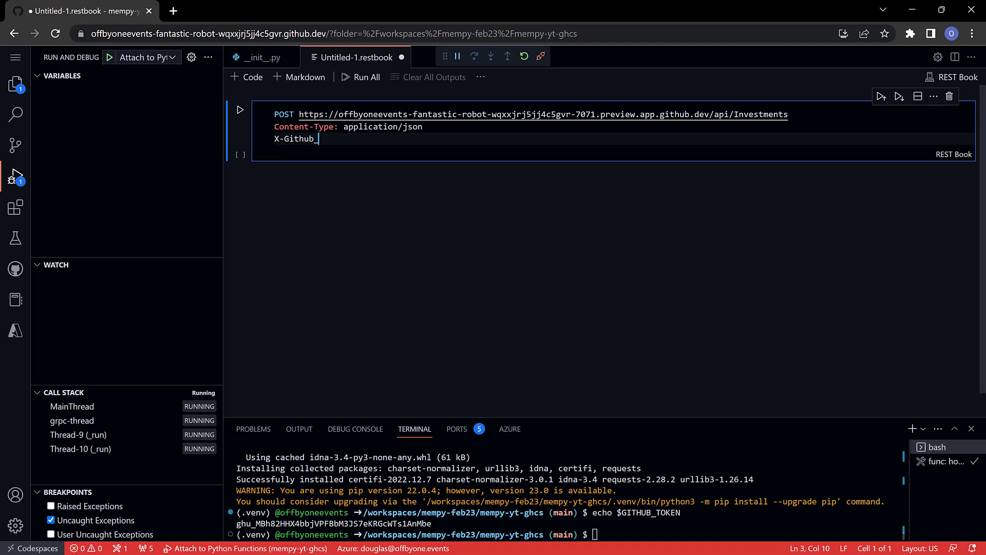
text(-Token:)
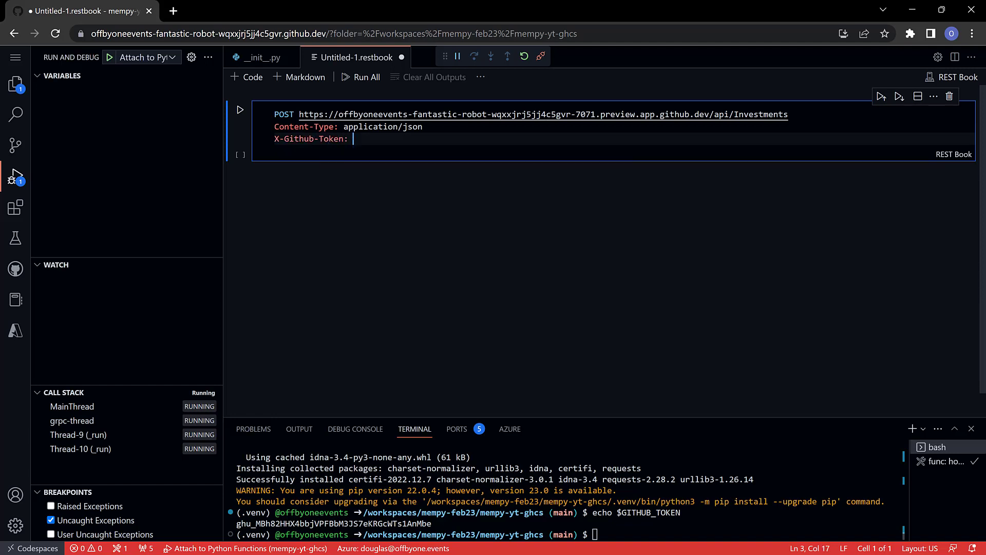
text($SECRETS)
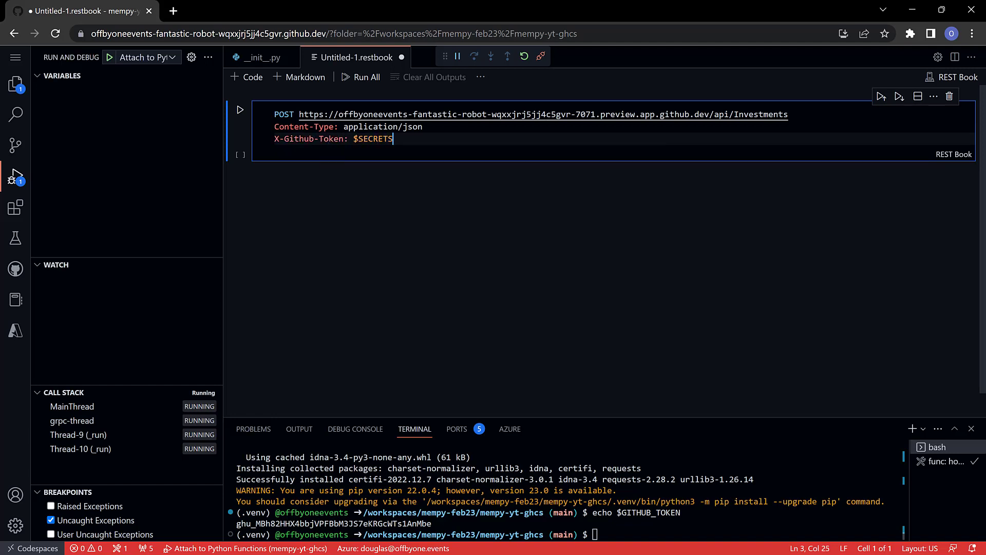
text(.github_ghcs)
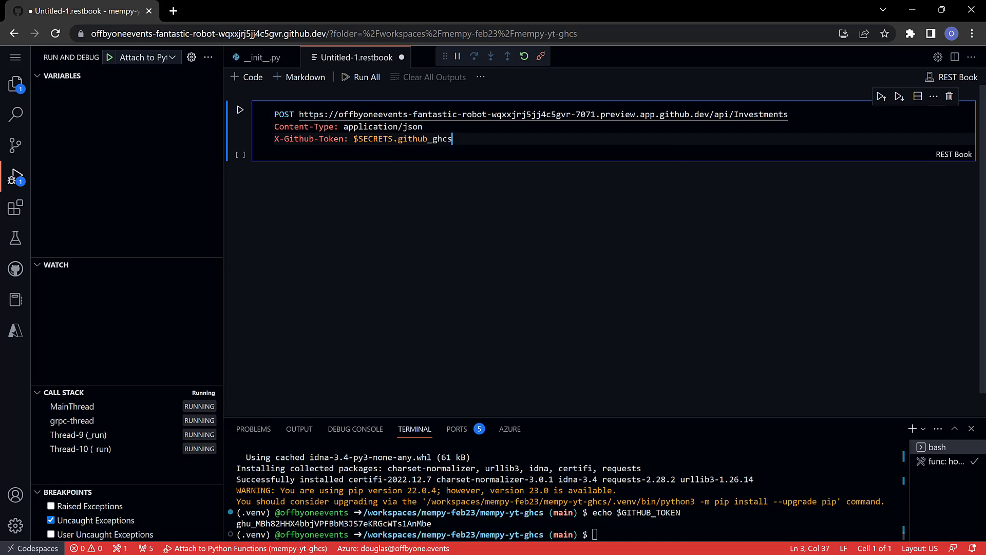
- Add a {"coin": "solana"} JSON body and send it, getting a 200 price response
text({)
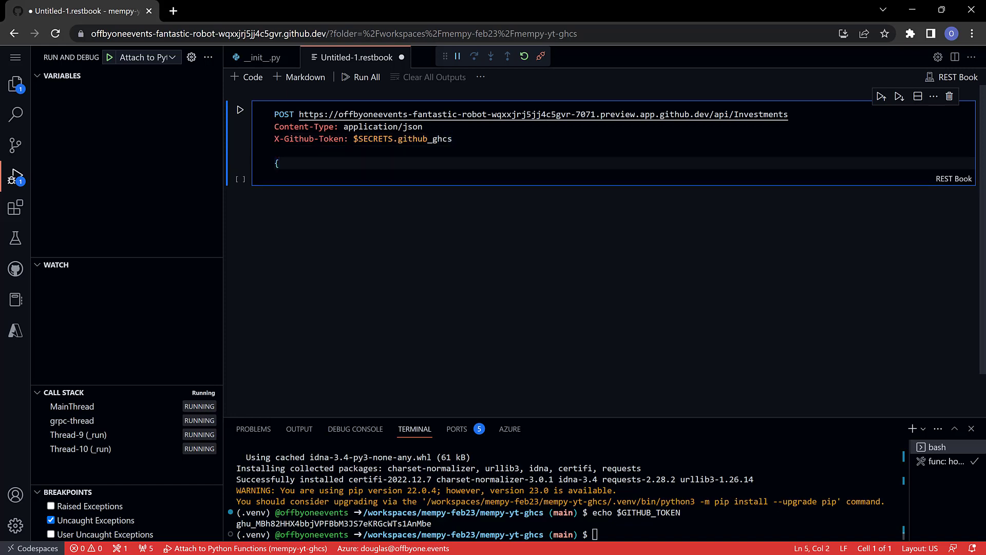
text({)
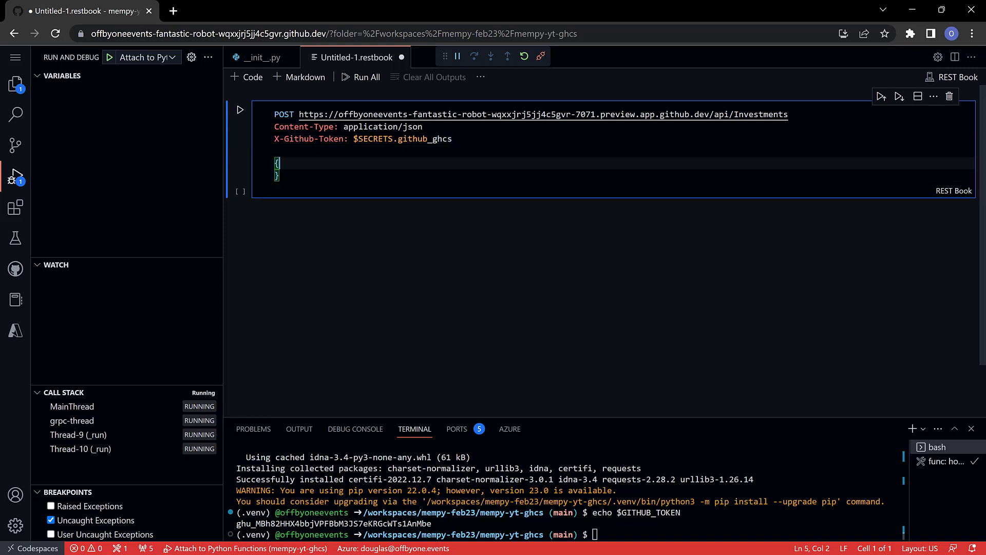
text(")
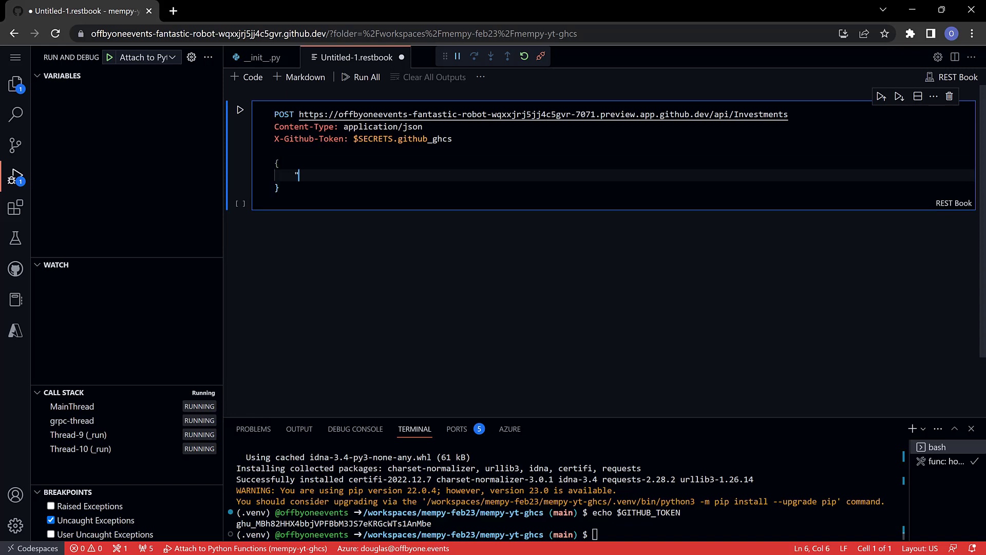
text("coin": ")
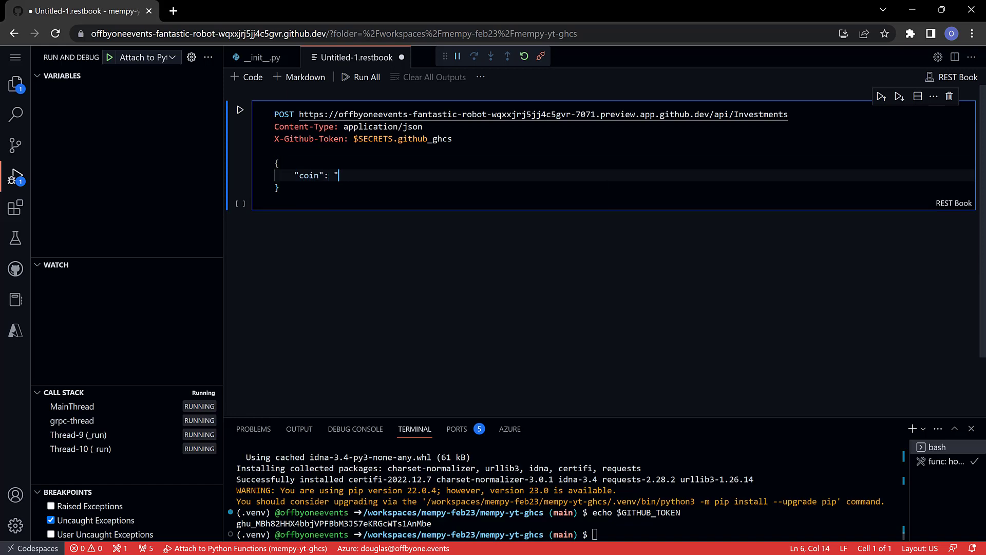
text(so)
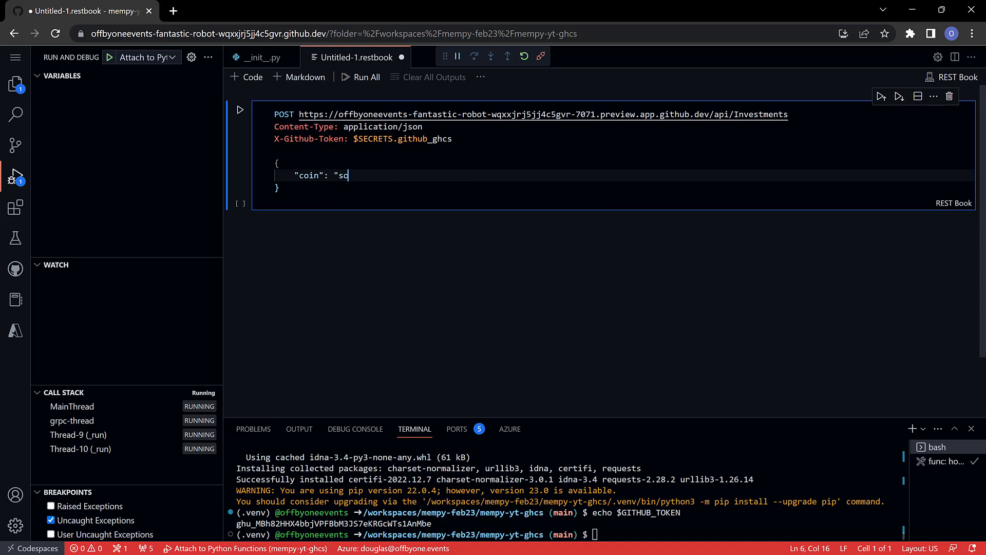
text(lana")
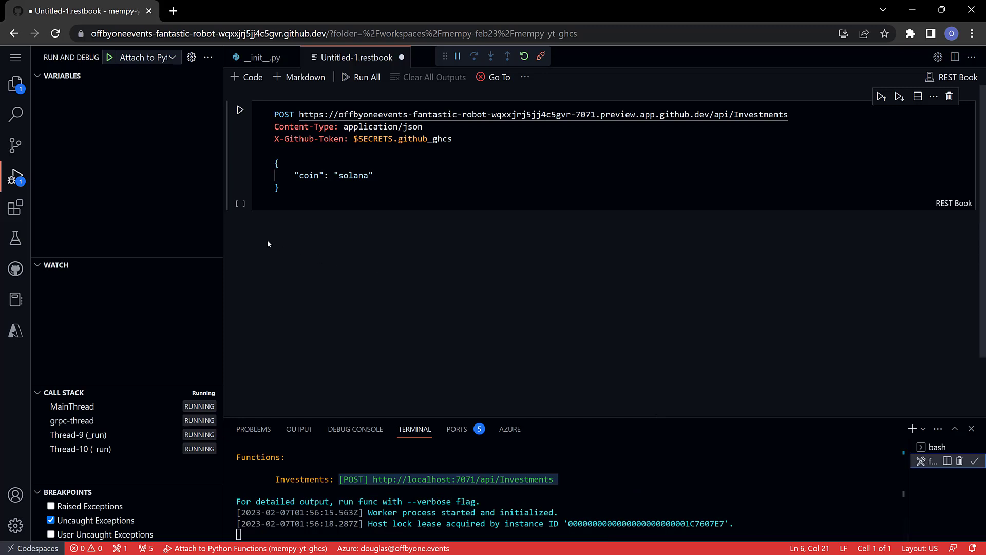
click(239, 109)
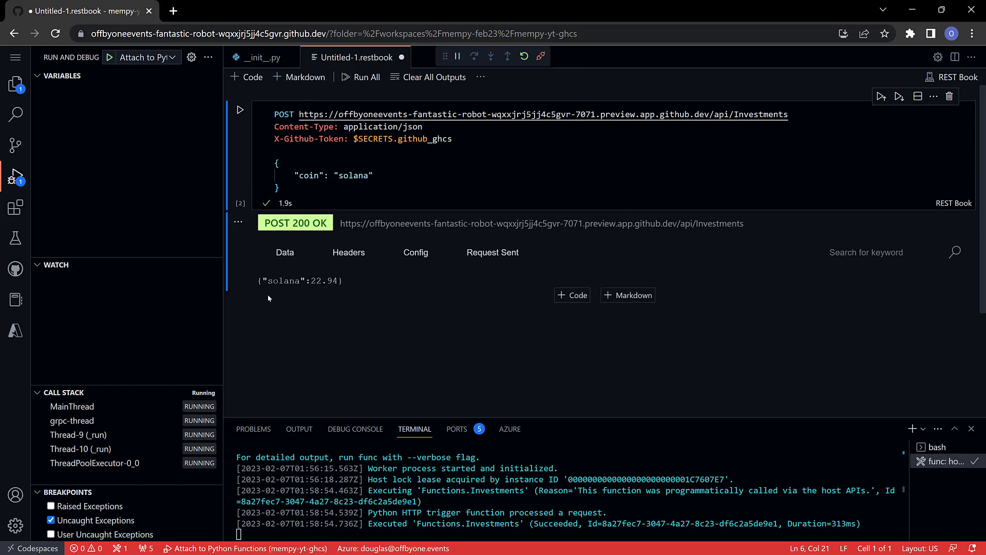
mouse_move(326, 313)
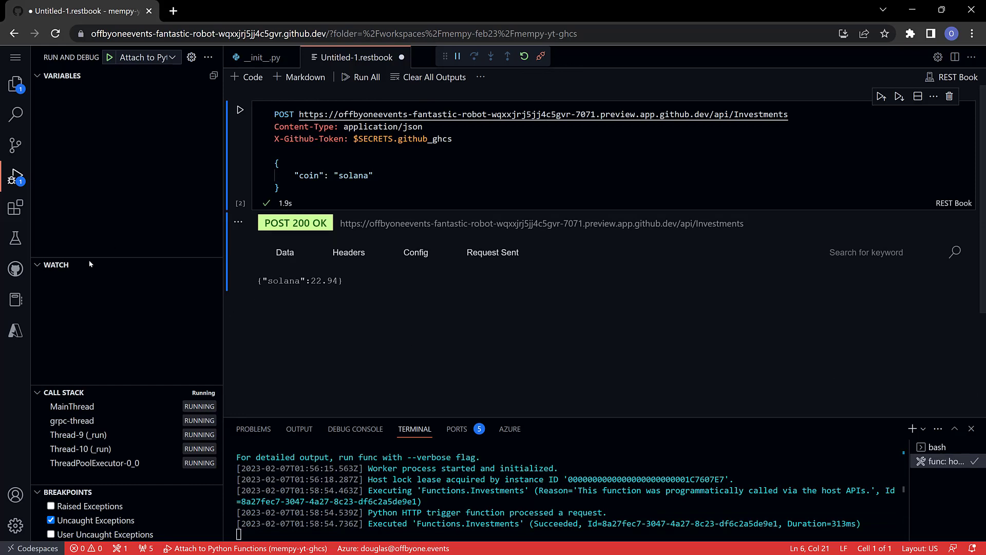
- Execute the local Investments function now from the Azure view with body {"coin": "solana"}
click(16, 330)
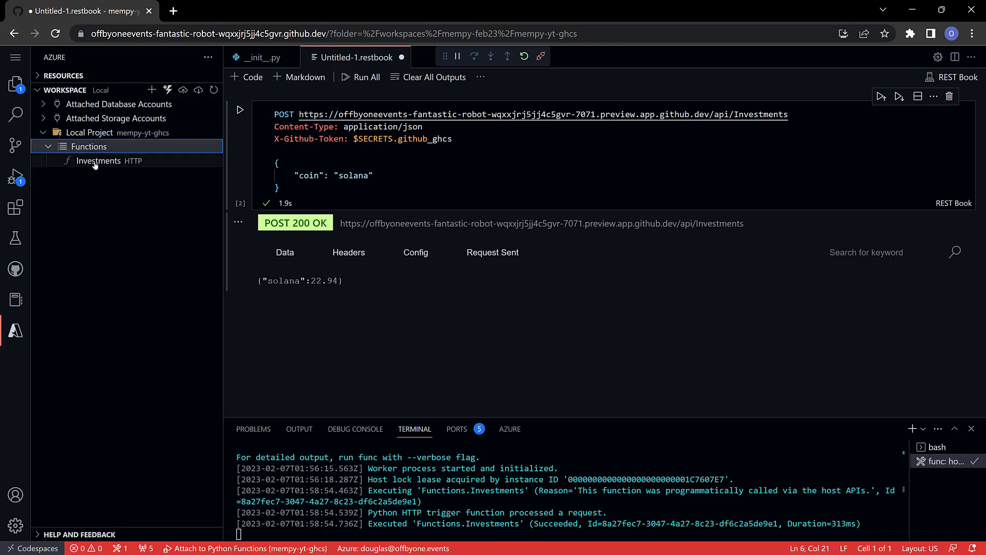
right_click(99, 160)
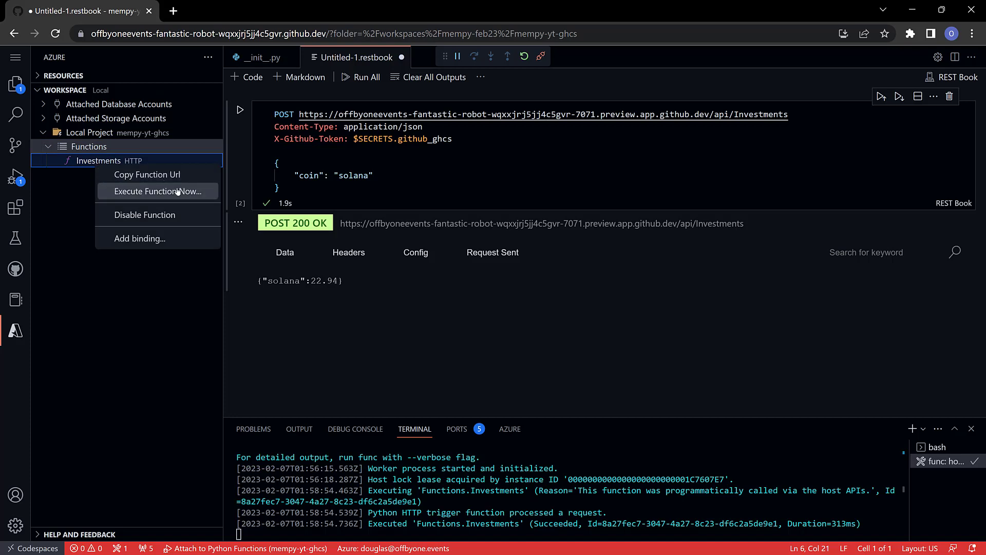
click(155, 191)
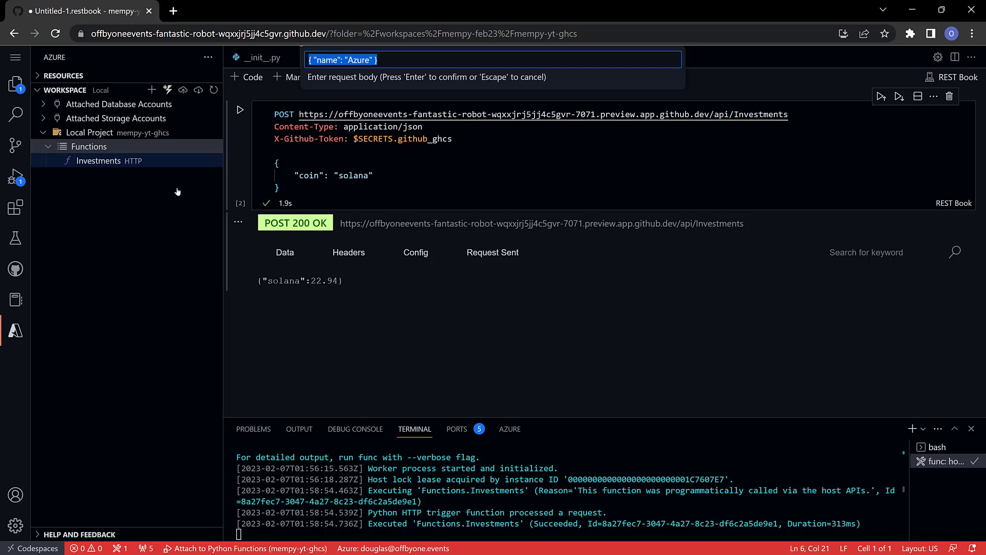
text({)
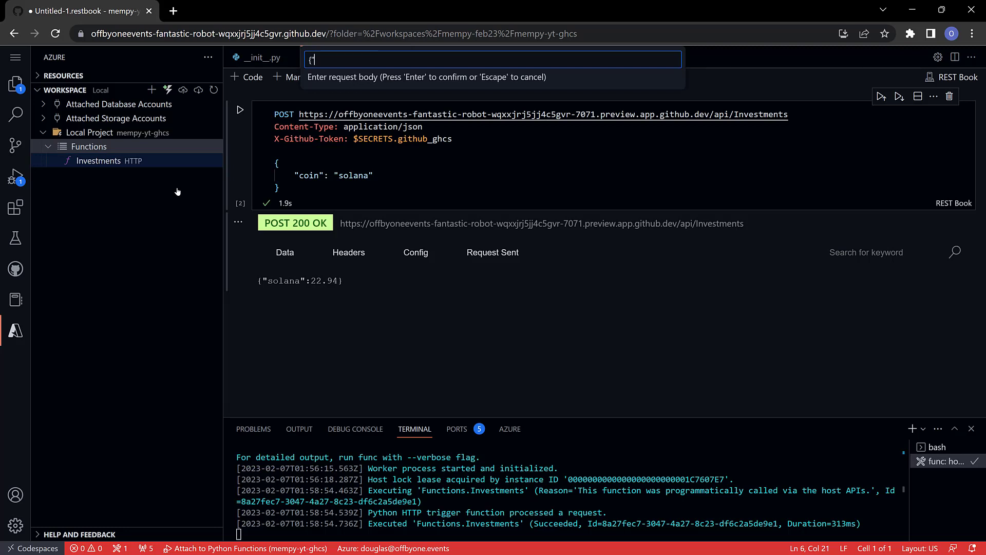
text("coin": "s)
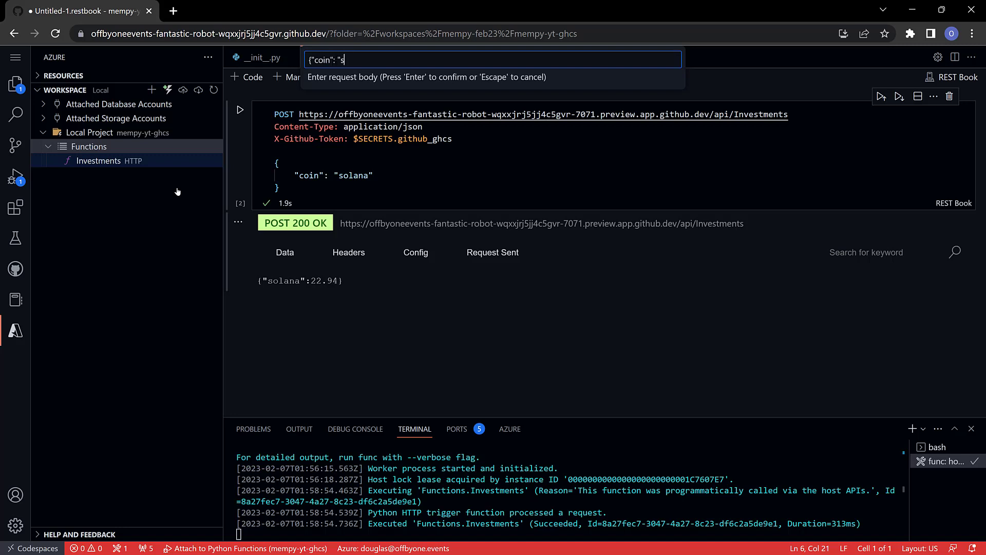
text(olana"})
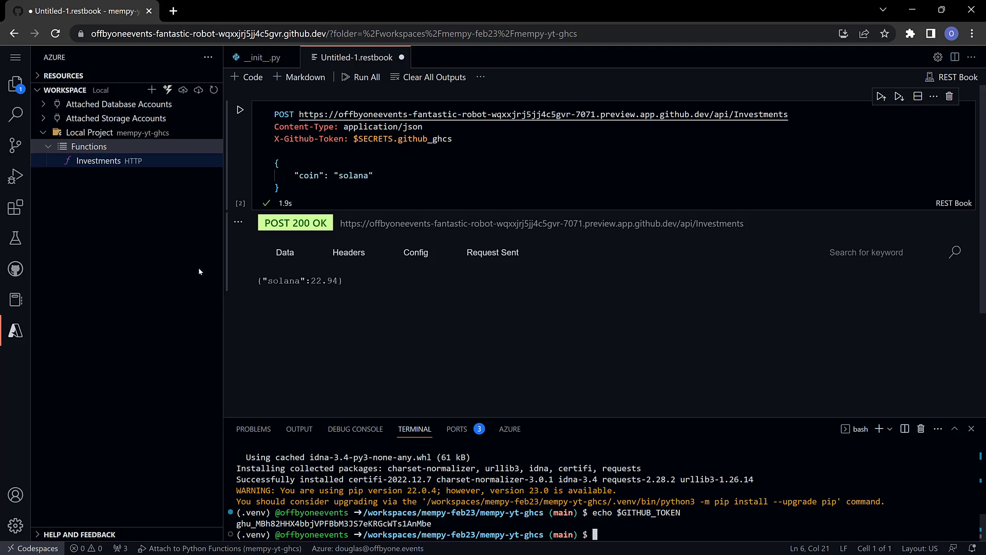
- Start creating a function app from the Azure Resources view and name it mempy-yt-ghcs
click(63, 75)
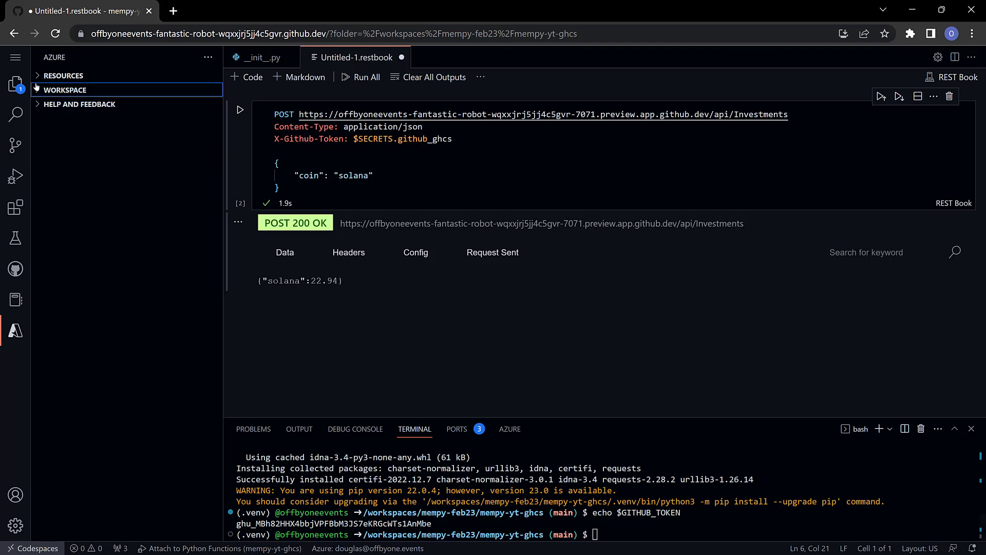
click(64, 75)
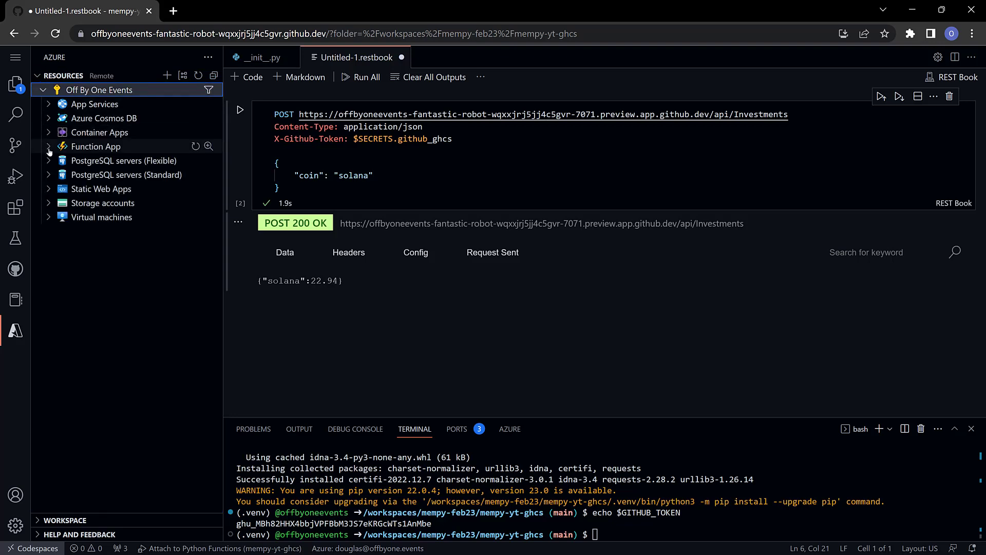
right_click(96, 146)
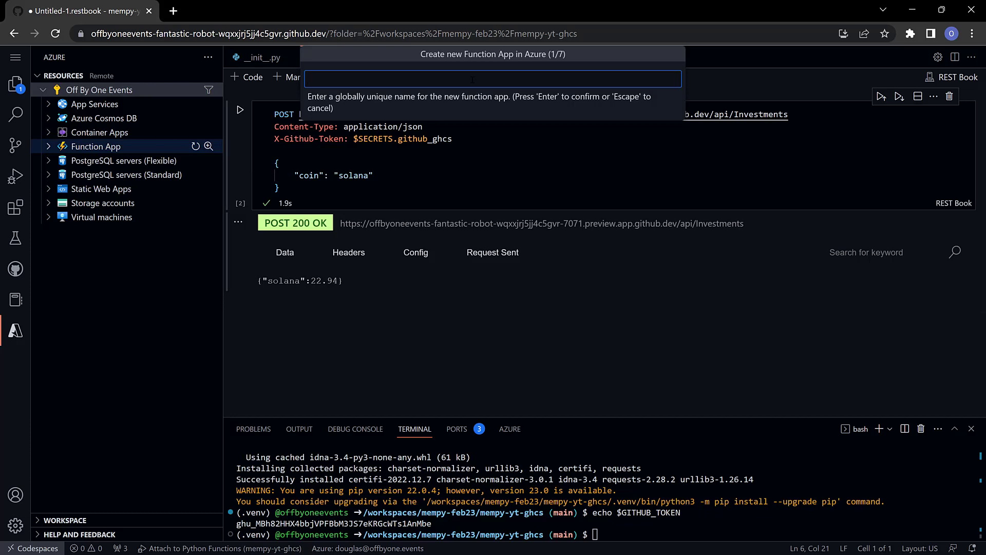
text(mempy-yt)
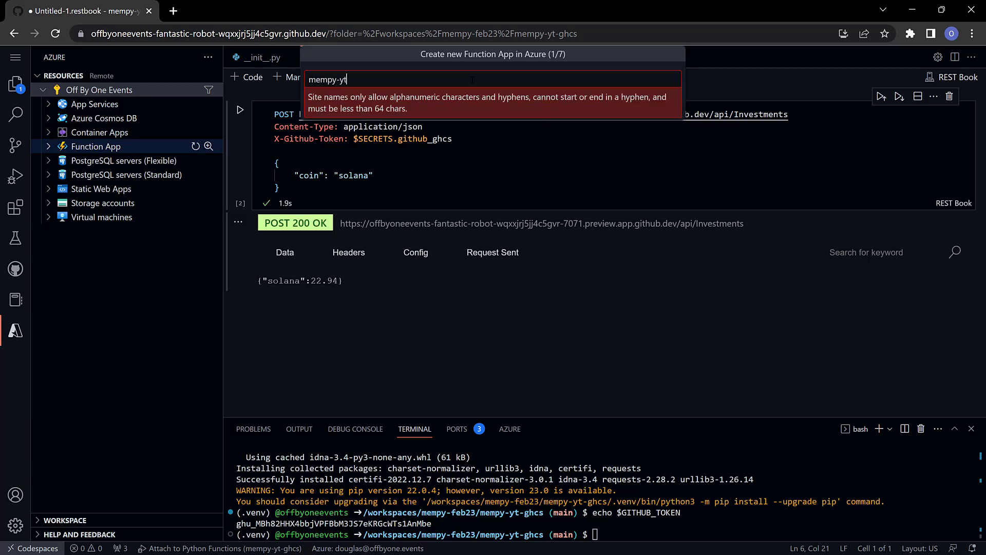
text(-ghcs)
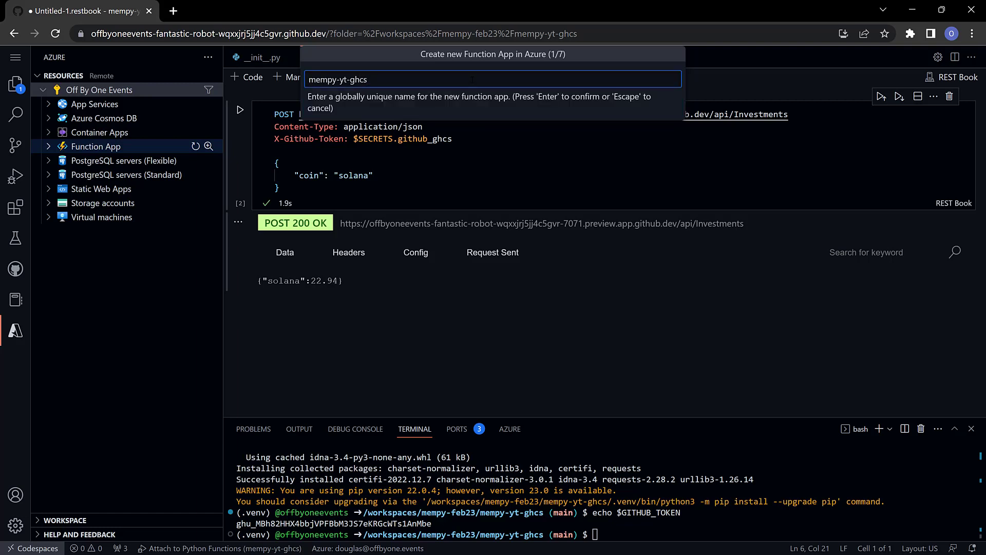
key(Enter)
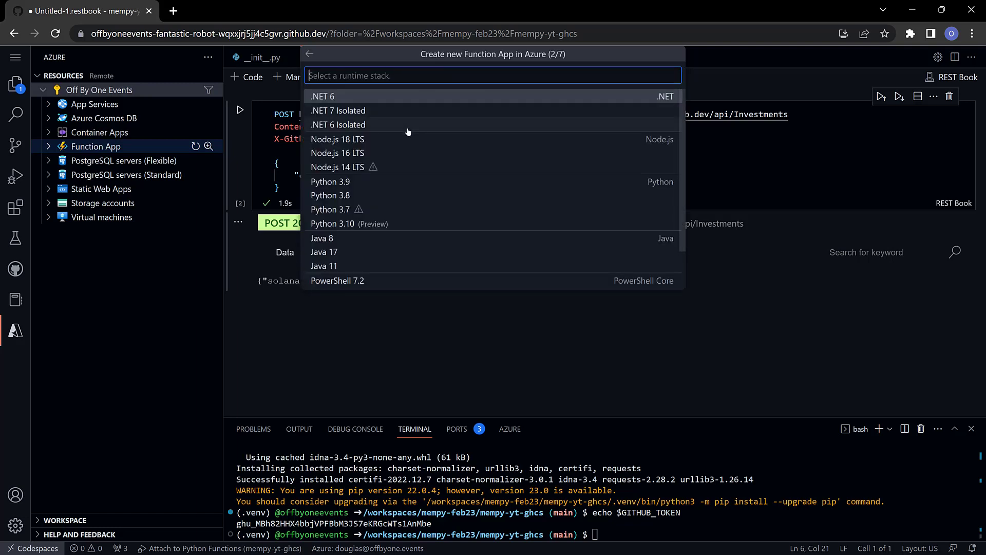
mouse_move(409, 224)
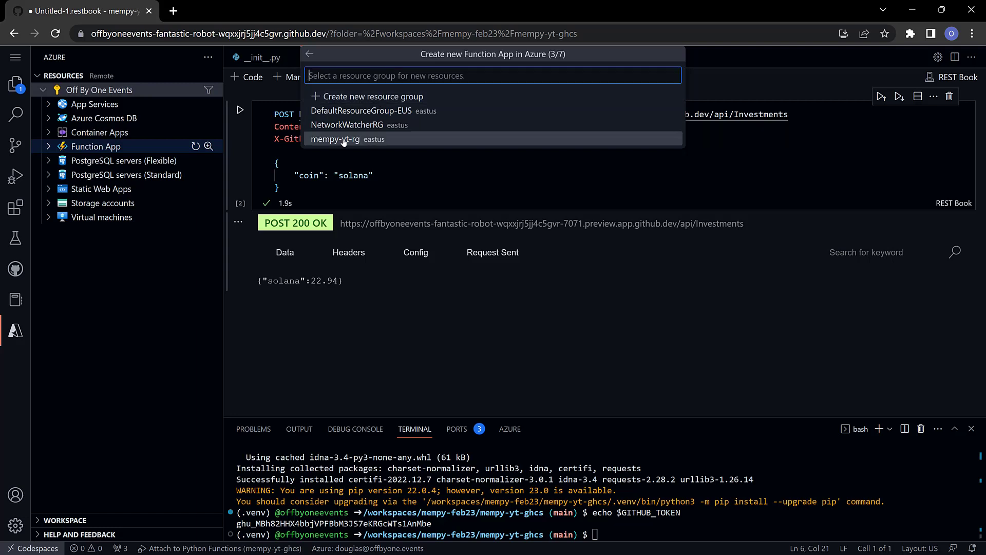
- Place it in resource group mempy-yt-rg on the Consumption plan with storage account mempyyt
click(337, 139)
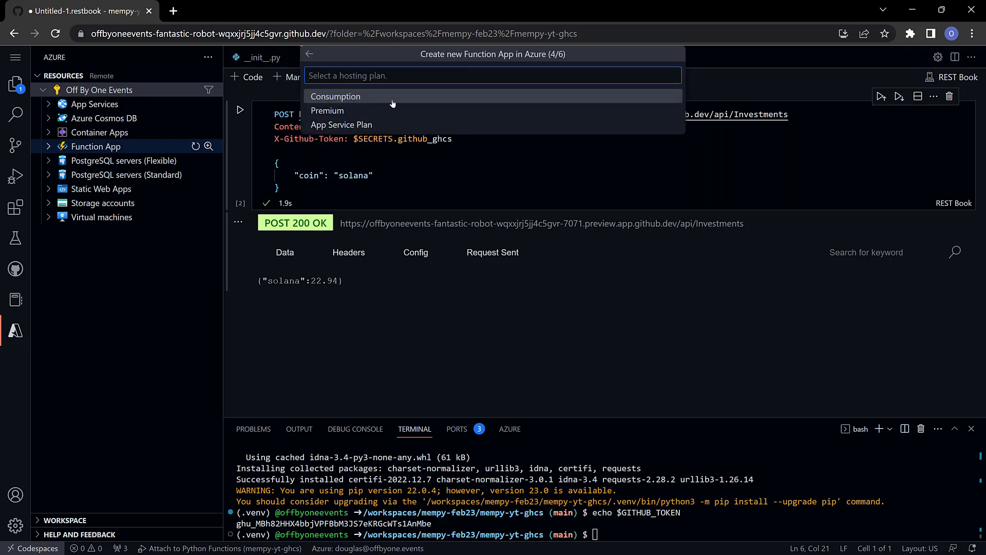
click(335, 97)
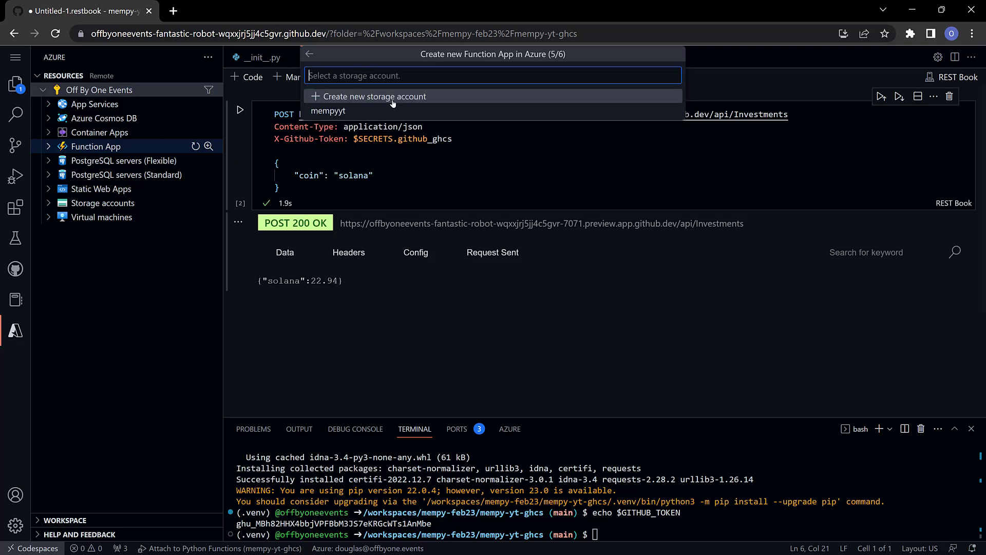
mouse_move(340, 118)
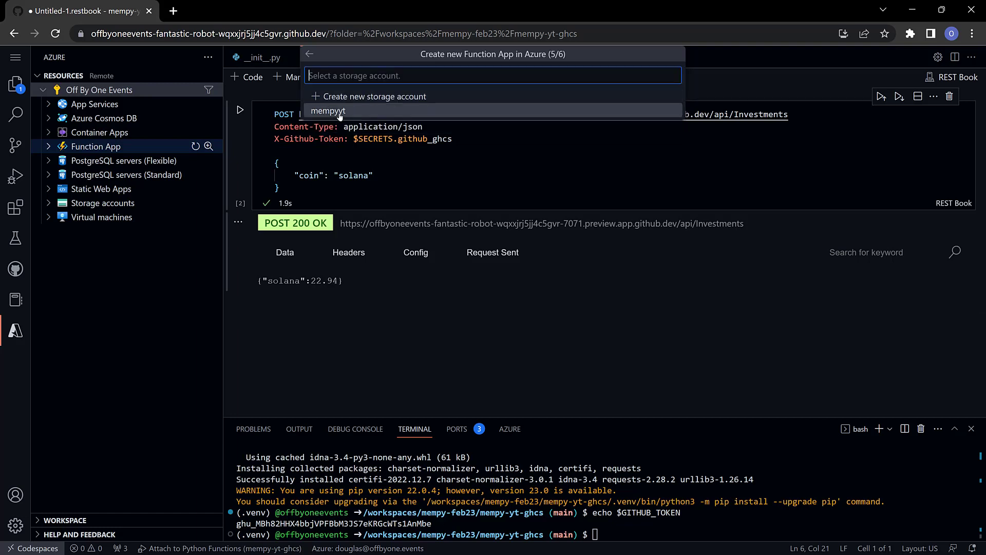
click(328, 111)
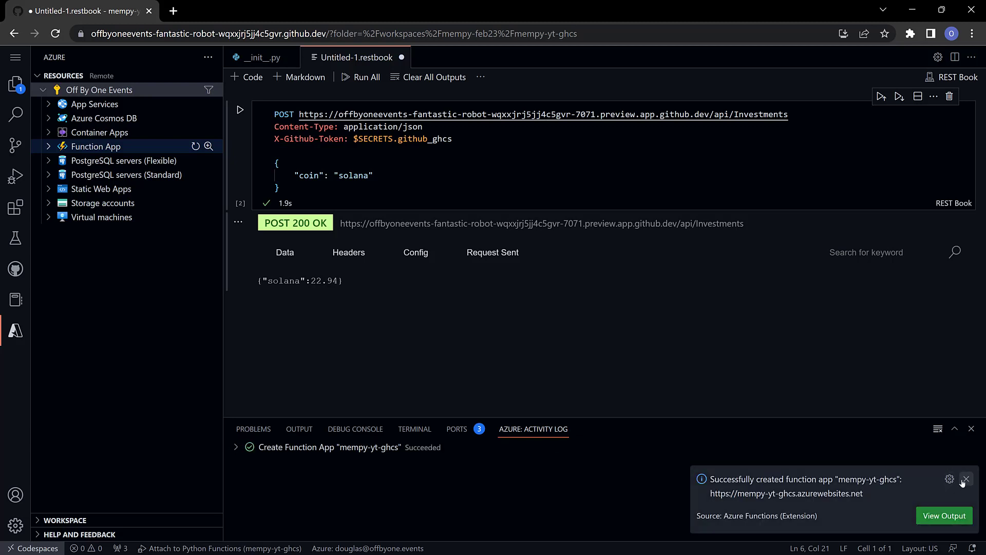
- Deploy the project to the mempy-yt-ghcs function app, confirming the overwrite
click(967, 478)
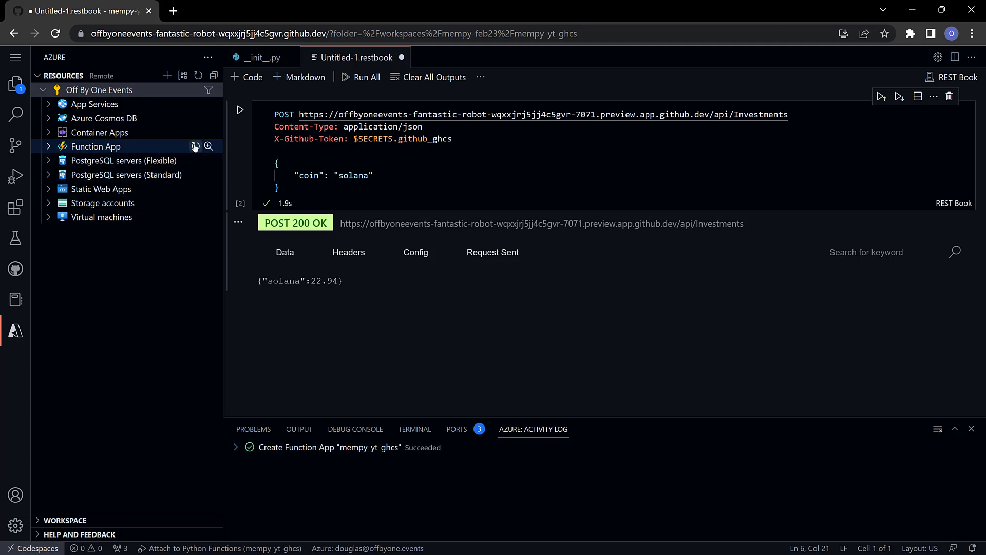
click(95, 146)
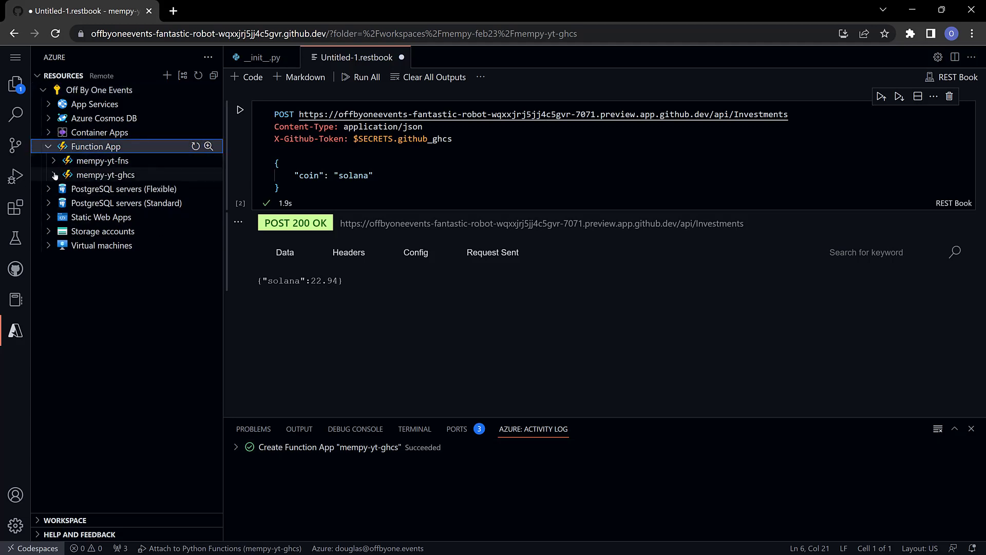
mouse_move(105, 175)
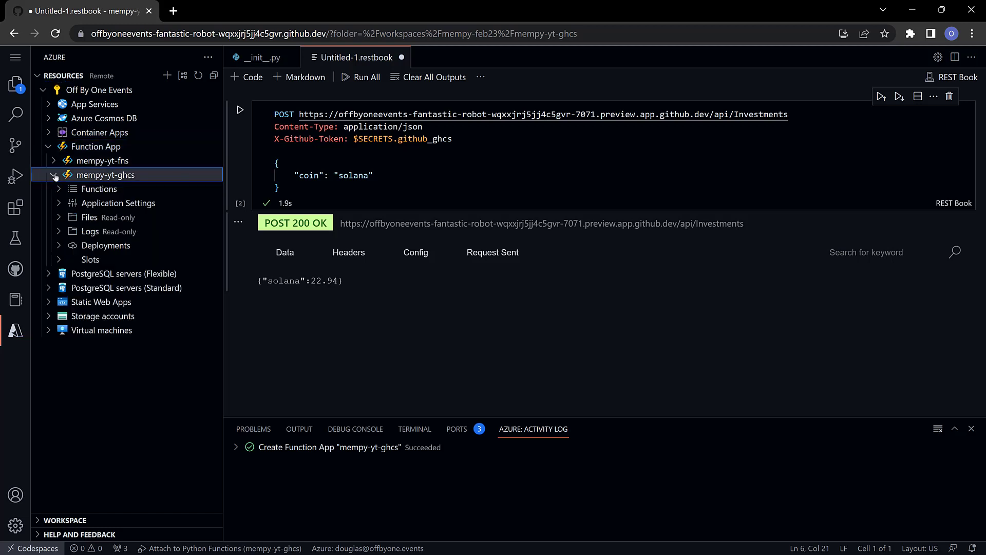
right_click(105, 174)
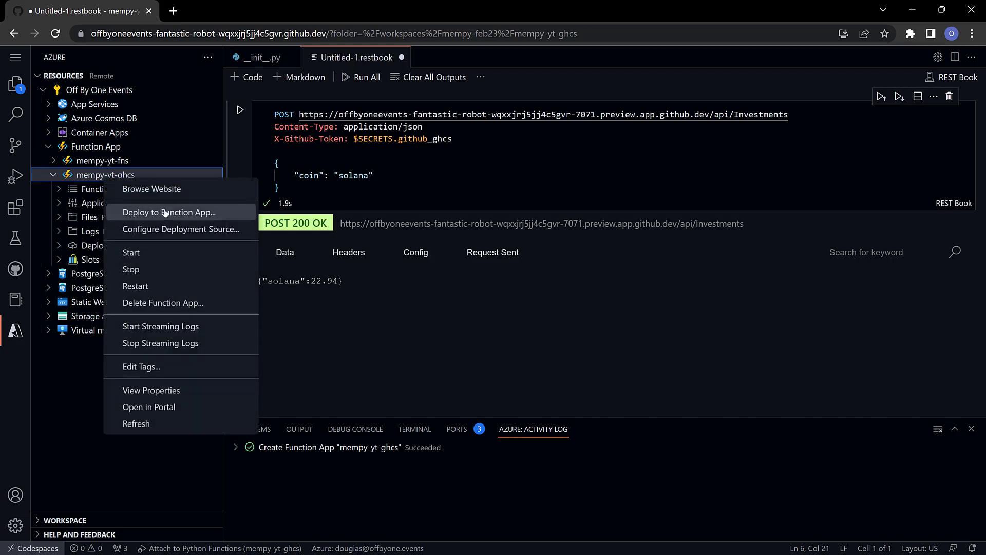
click(169, 212)
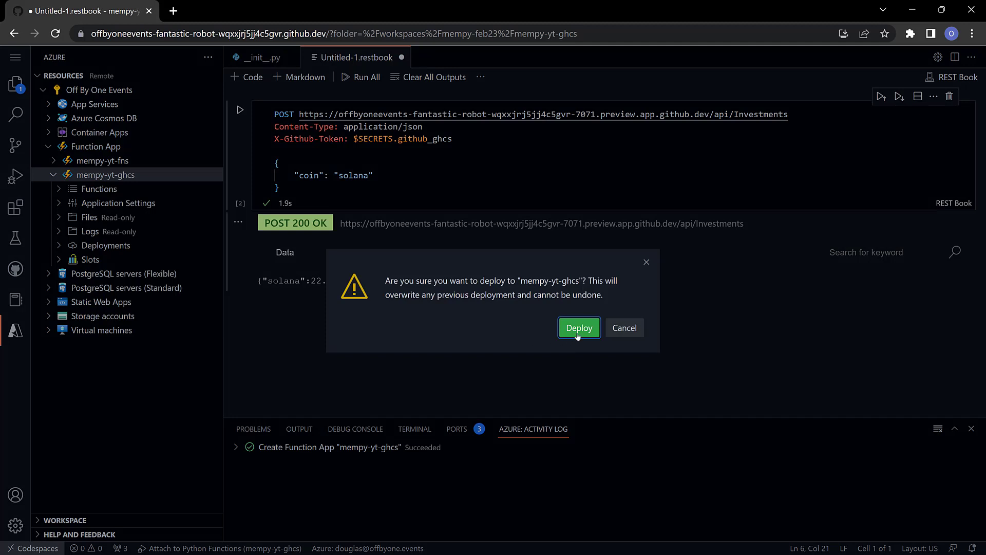
click(579, 328)
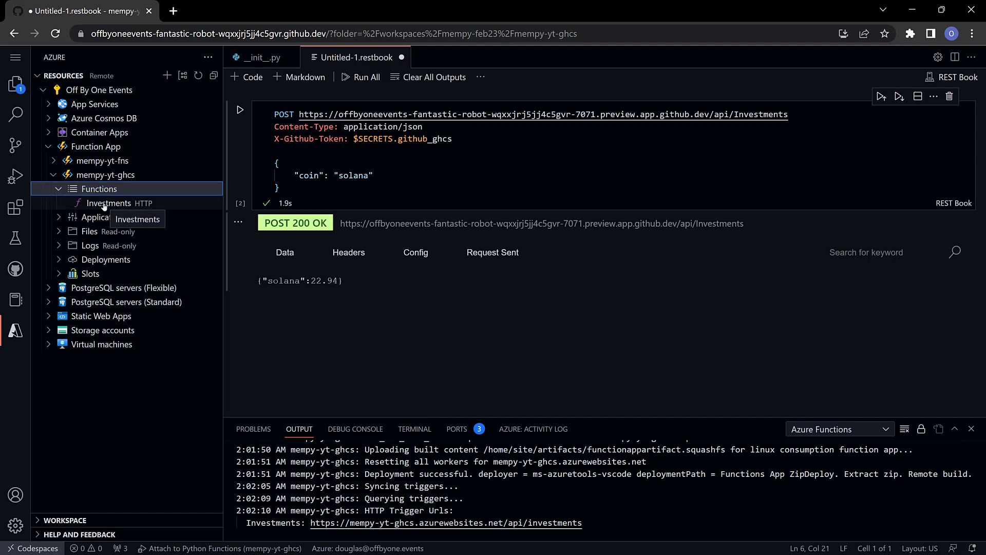
- Execute the deployed Investments function with a solana body (price 23.02) and add an empty cell
right_click(109, 203)
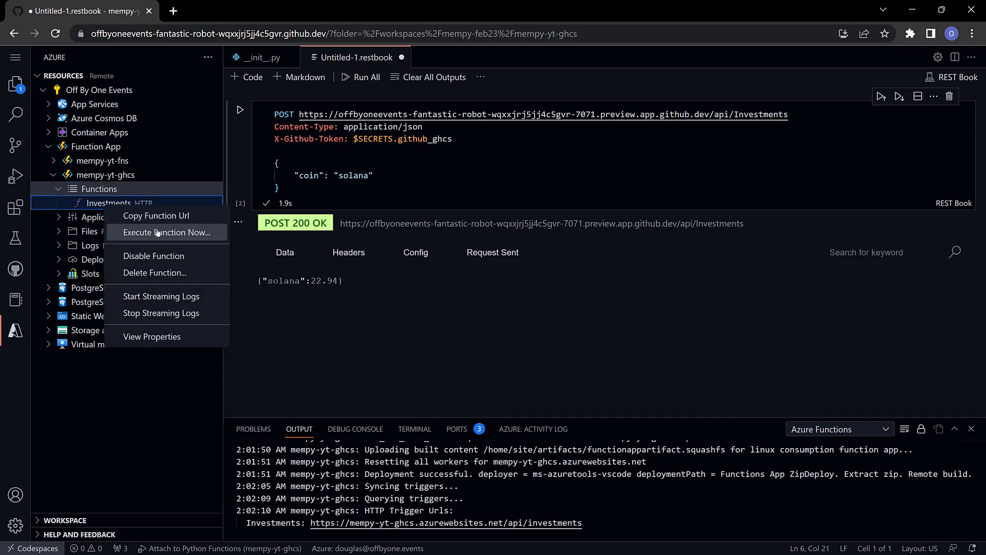
click(164, 232)
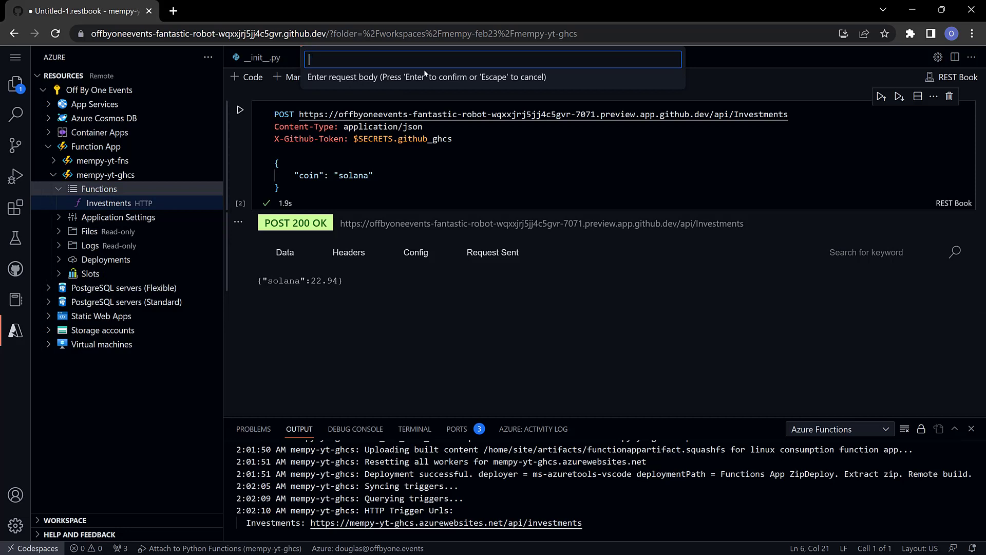
text({"coin": "so)
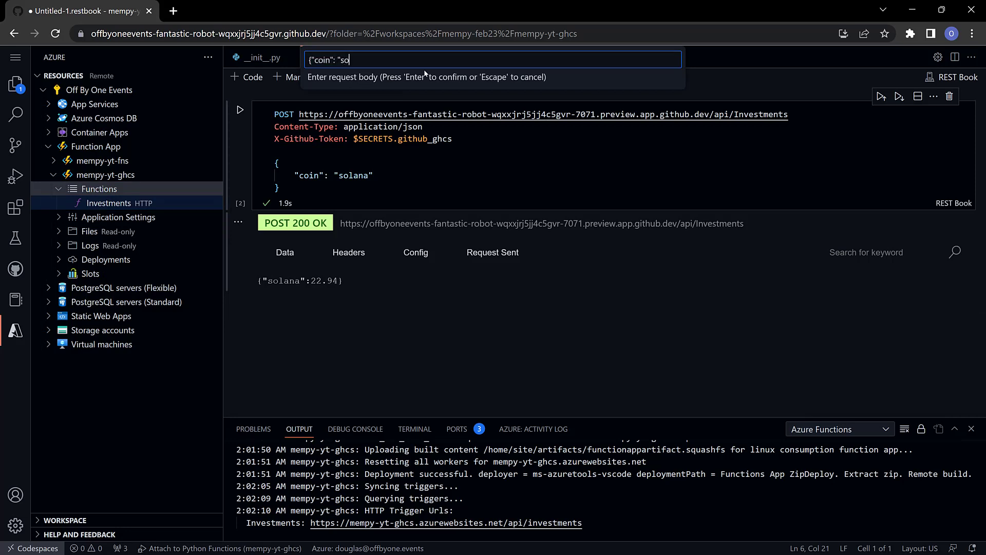
text(lana"})
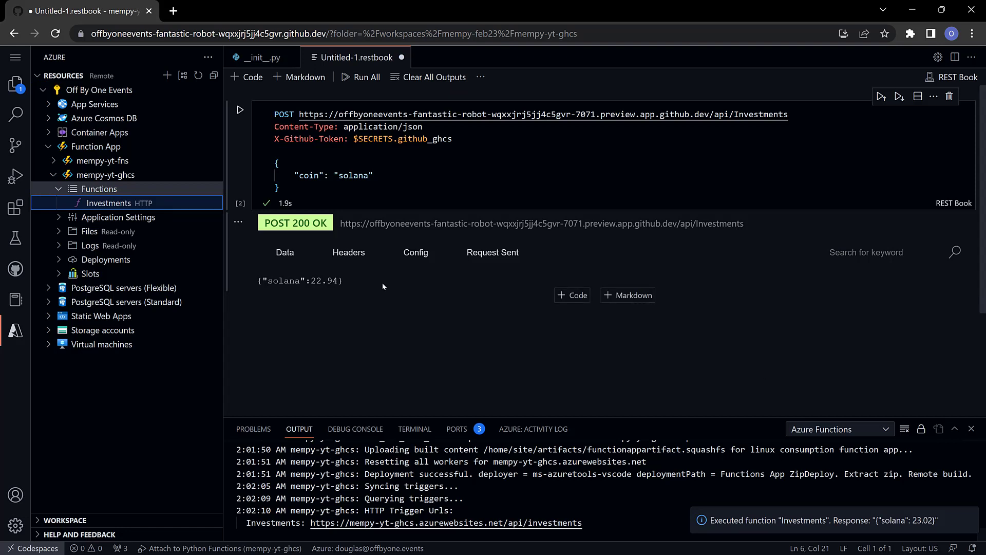
click(572, 295)
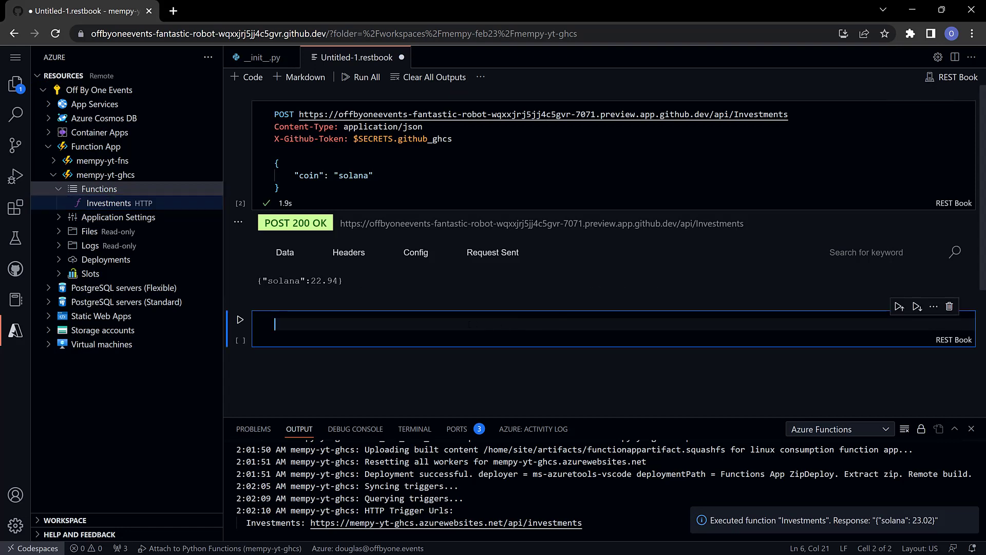
right_click(108, 202)
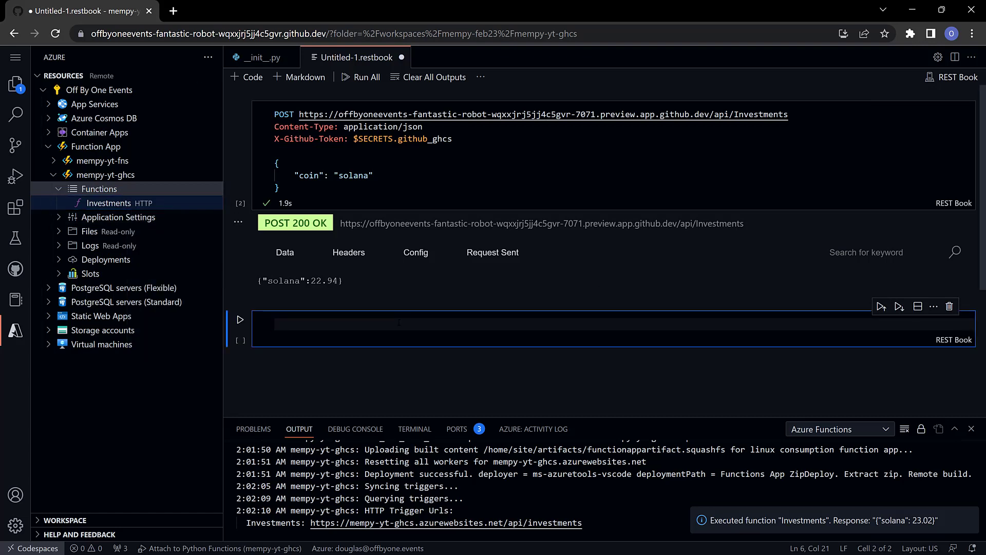
text(POST https://mempy-yt-ghcs.azurewebsites.net/api/investments)
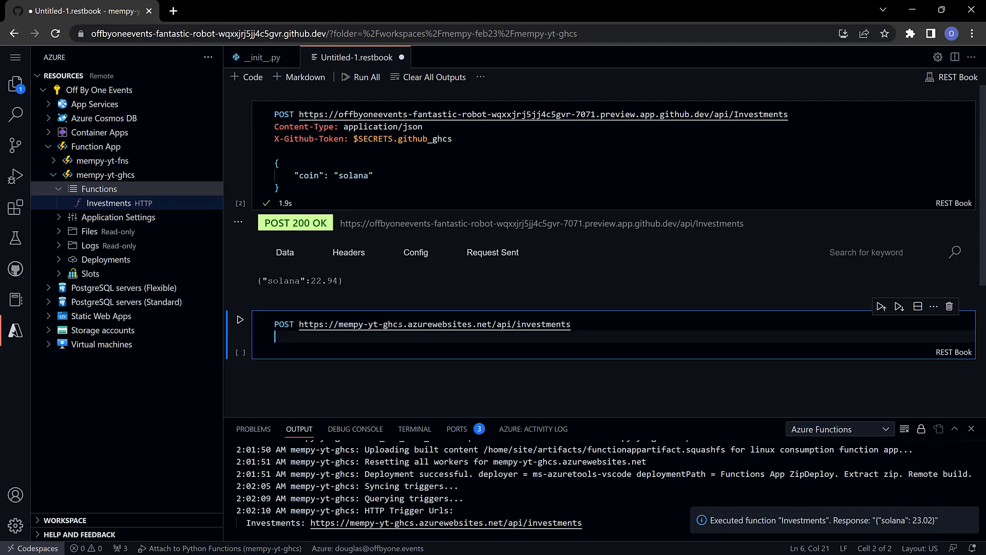
text(Content-Type:)
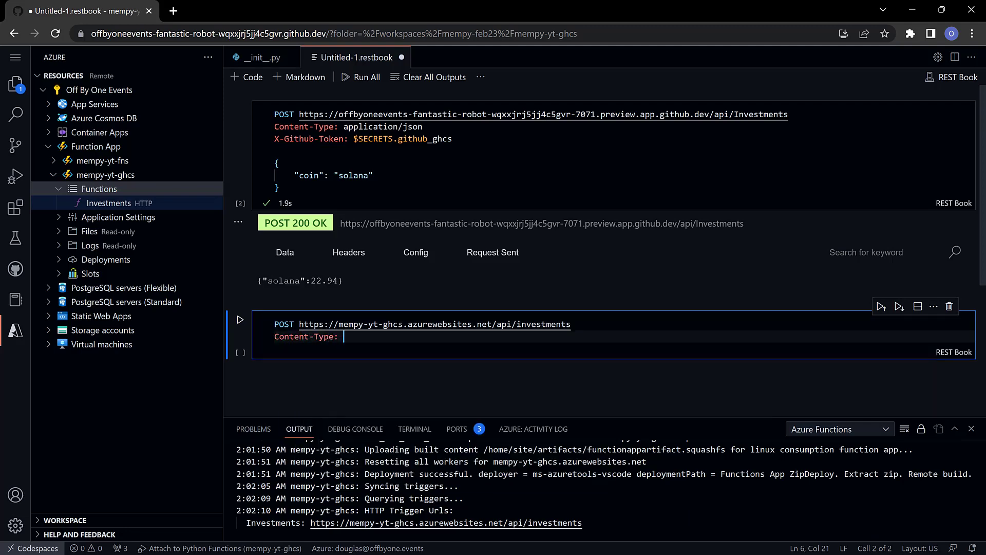
text(application/json)
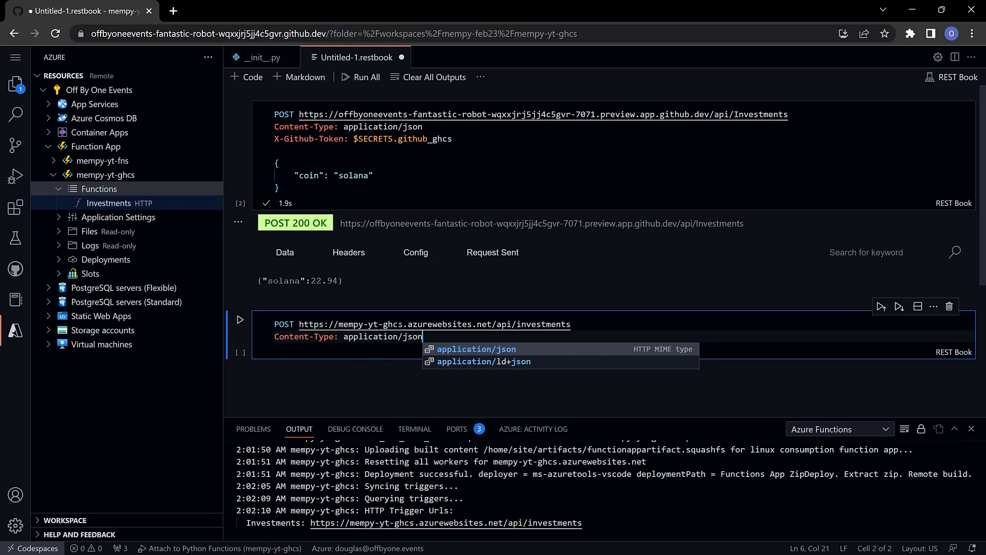
key(Enter)
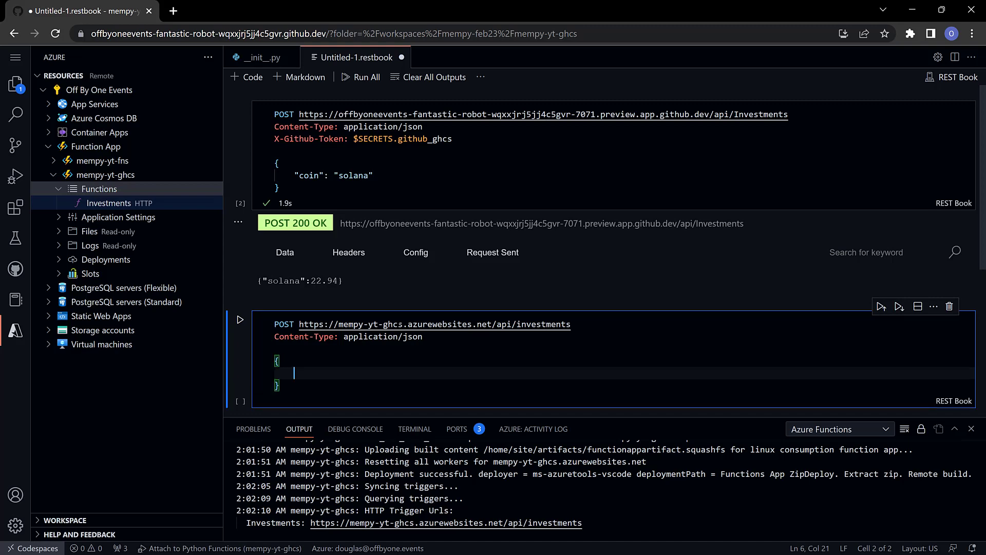
- Add the {"coin": "solana"} body and send the request to the cloud endpoint
text("coin":)
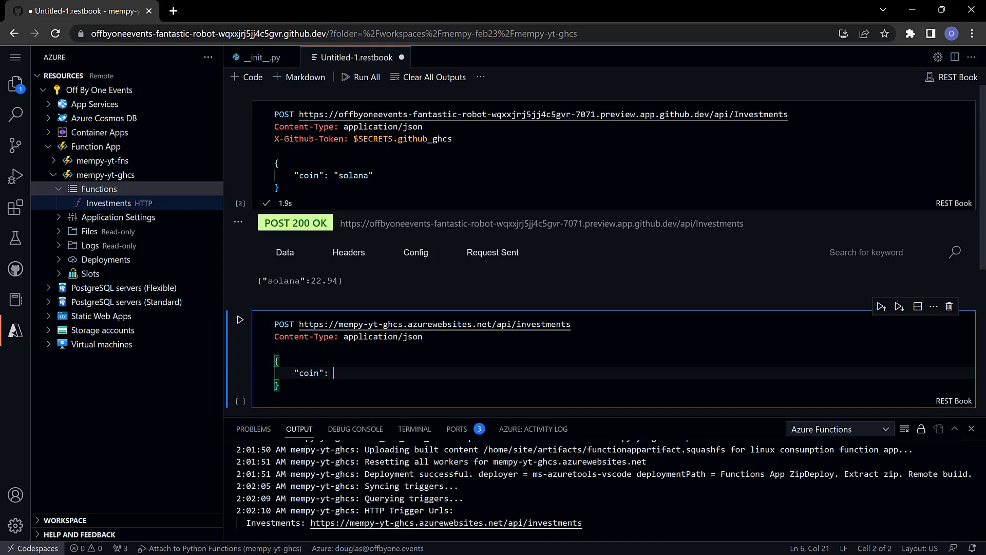
text("solana)
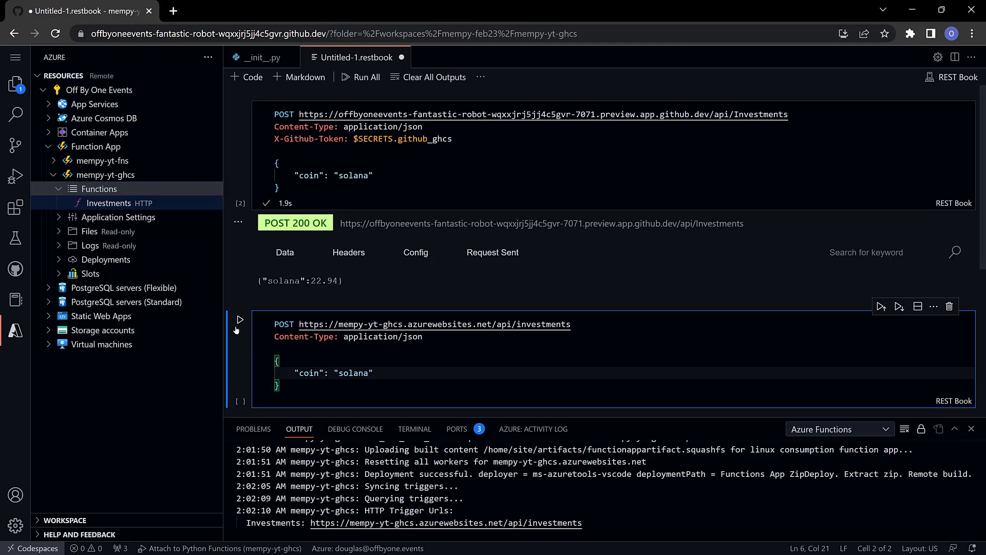
click(239, 319)
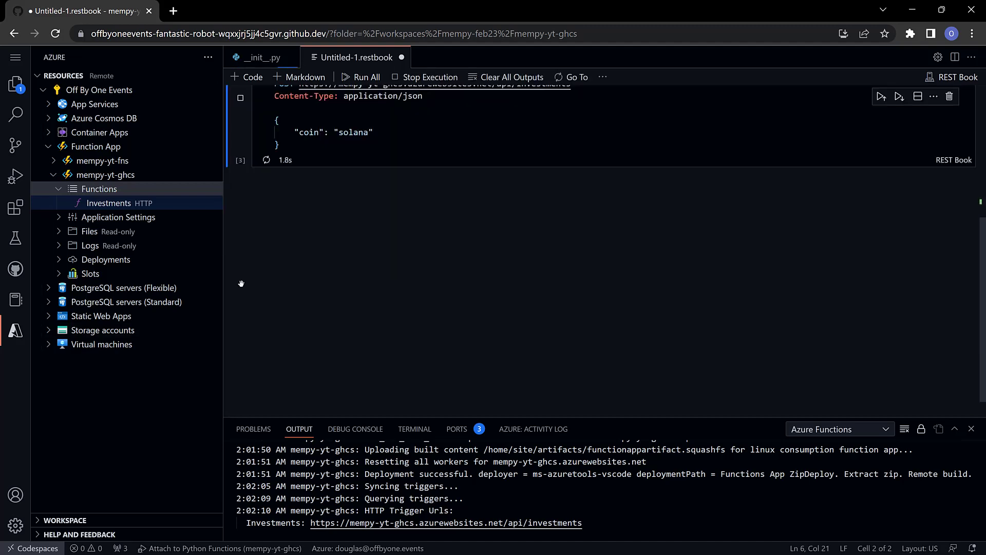